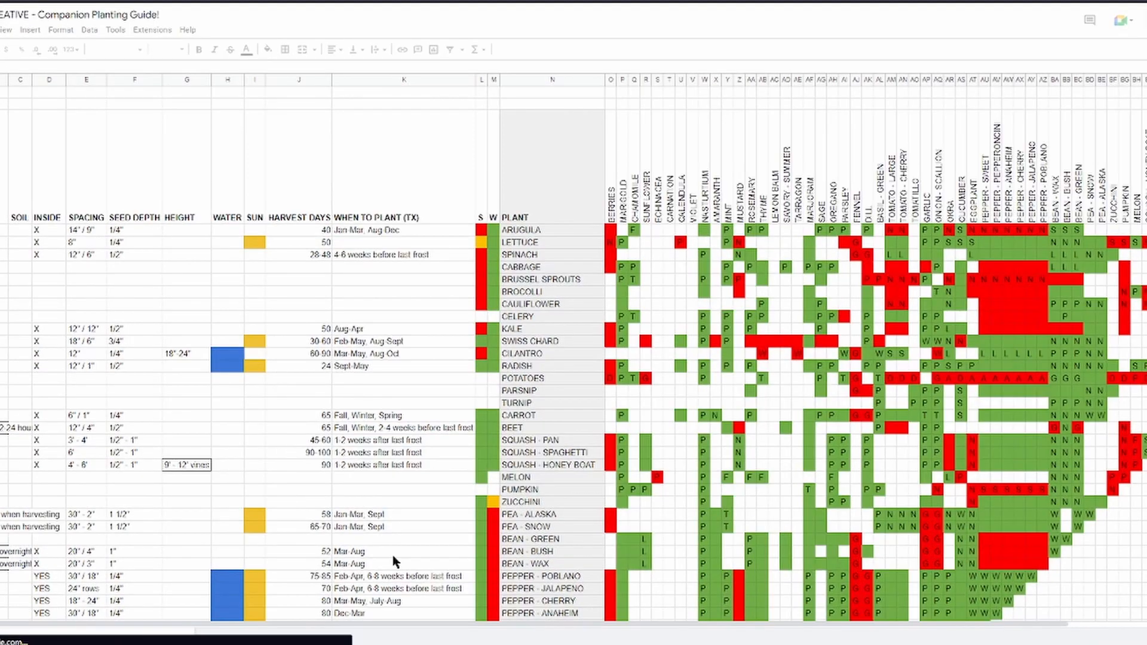
Start a new chat describing three raised beds and asking for the most optimal layout
{"action": "left_click", "coordinate": [13, 49]}
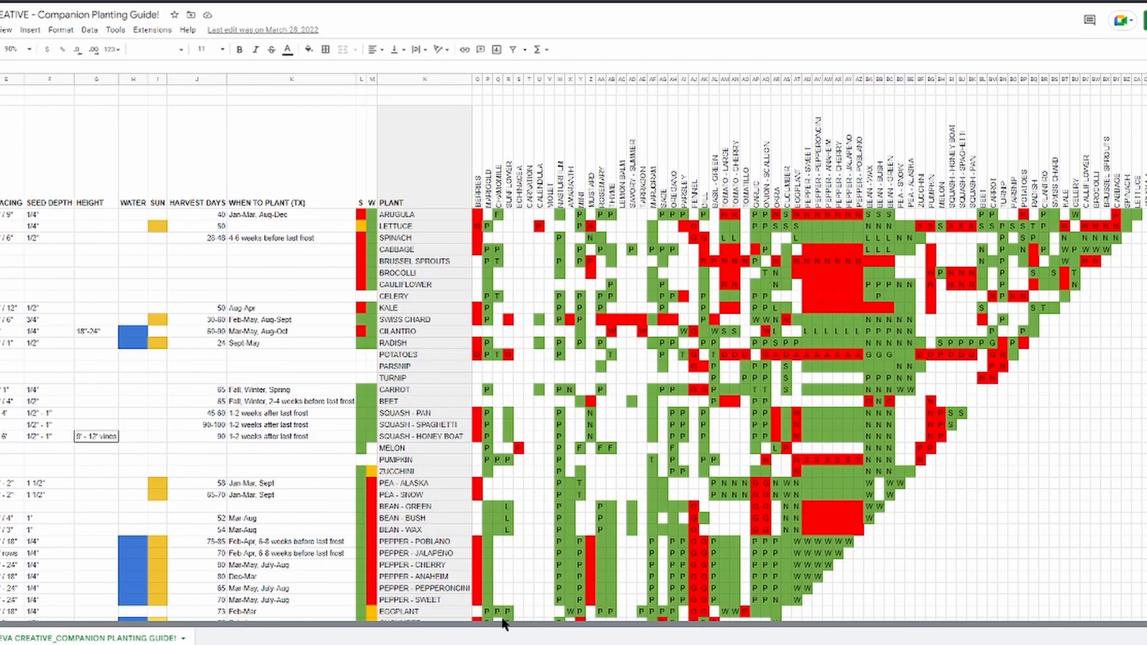
{"action": "mouse_move", "coordinate": [469, 502]}
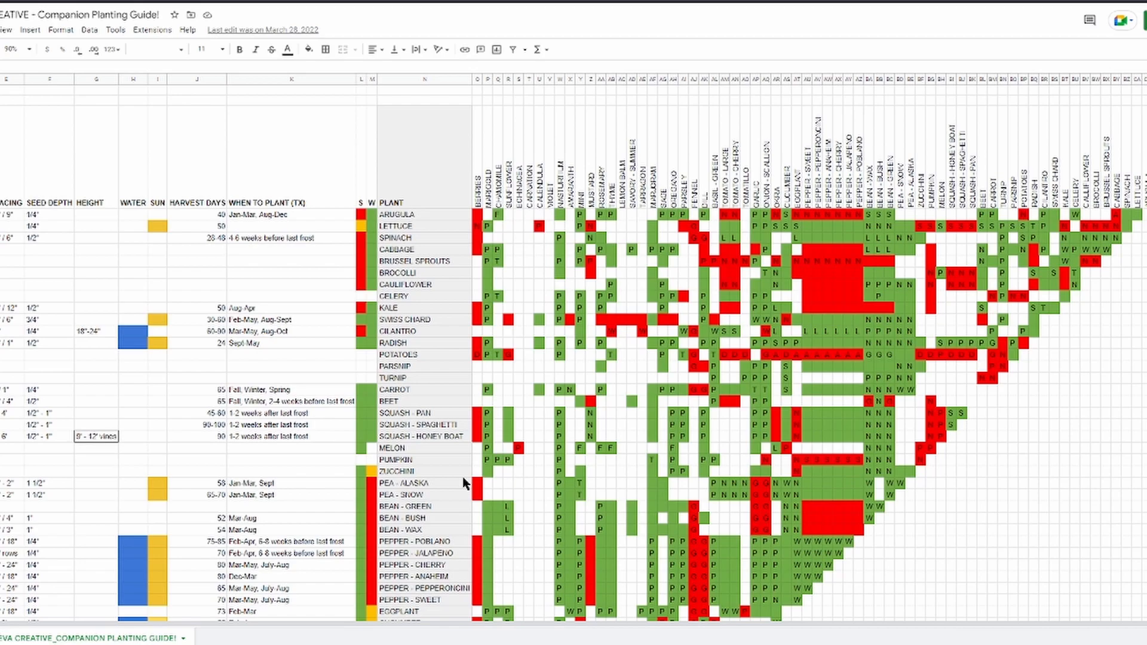
{"action": "left_click", "coordinate": [398, 273]}
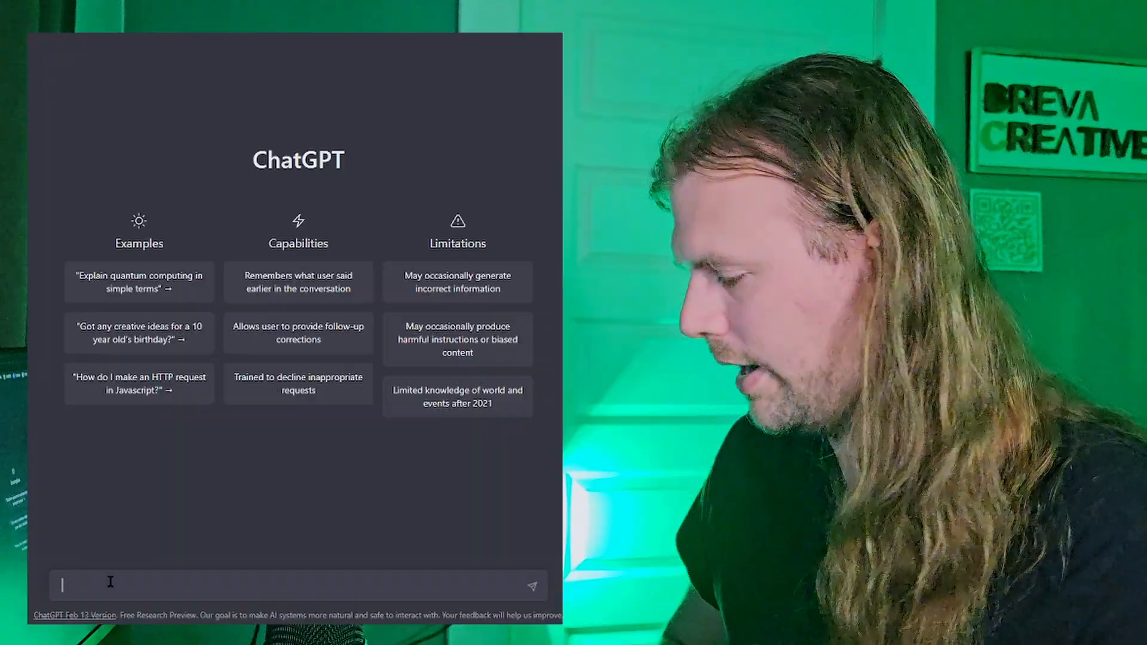
{"action": "type", "text": "I have"}
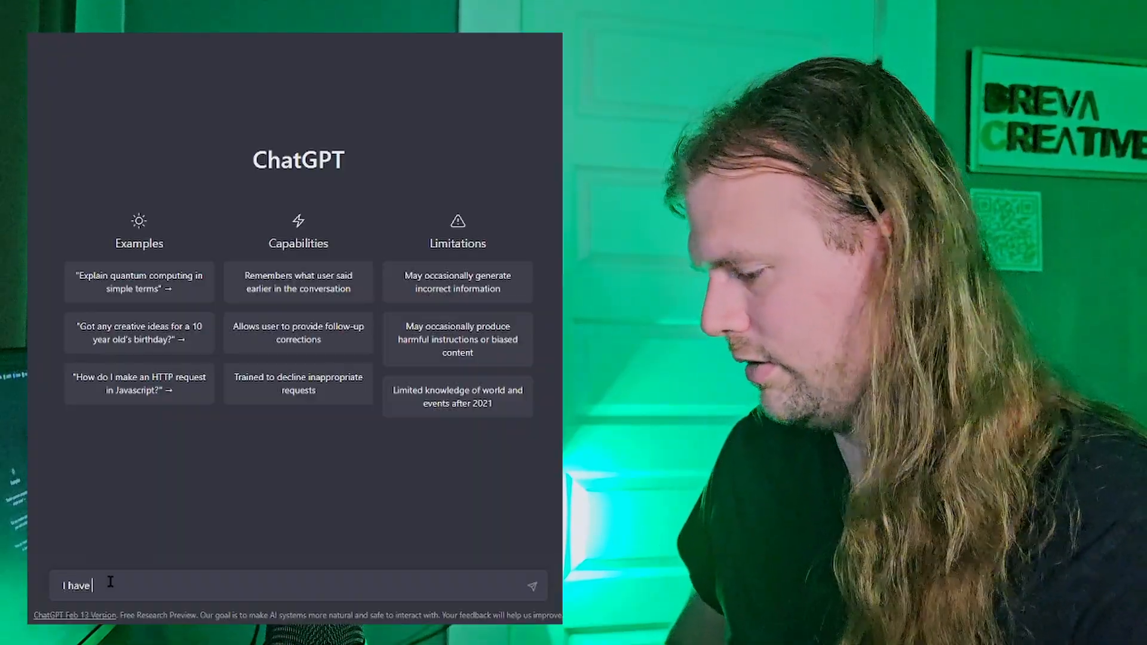
{"action": "type", "text": "3 raised planter beds"}
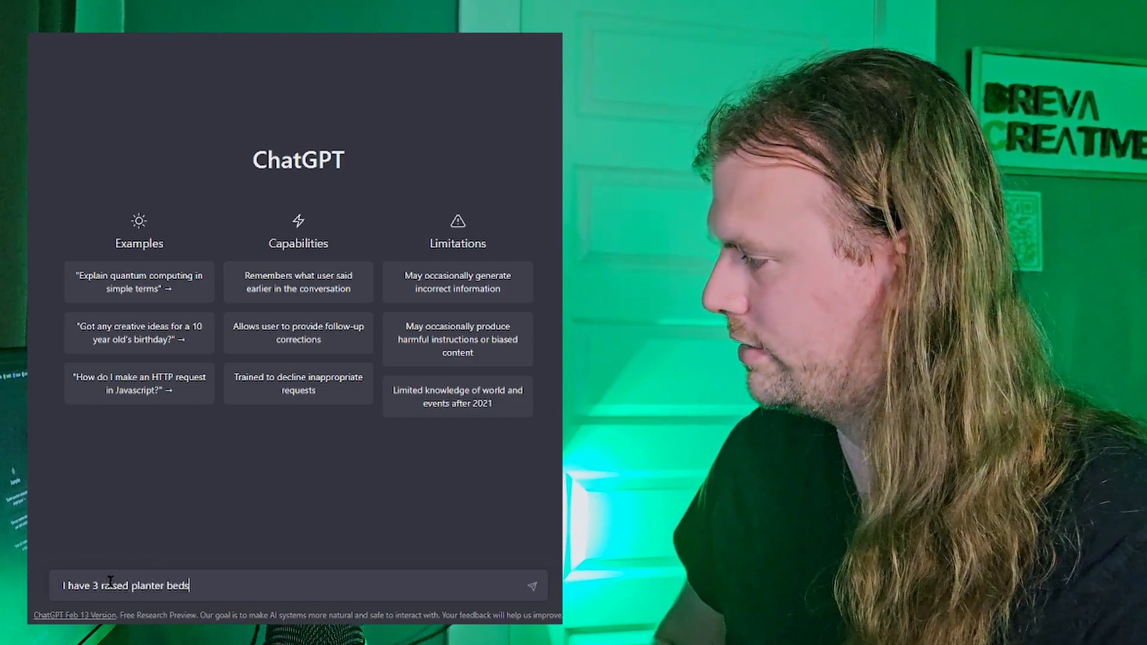
{"action": "type", "text": "and I"}
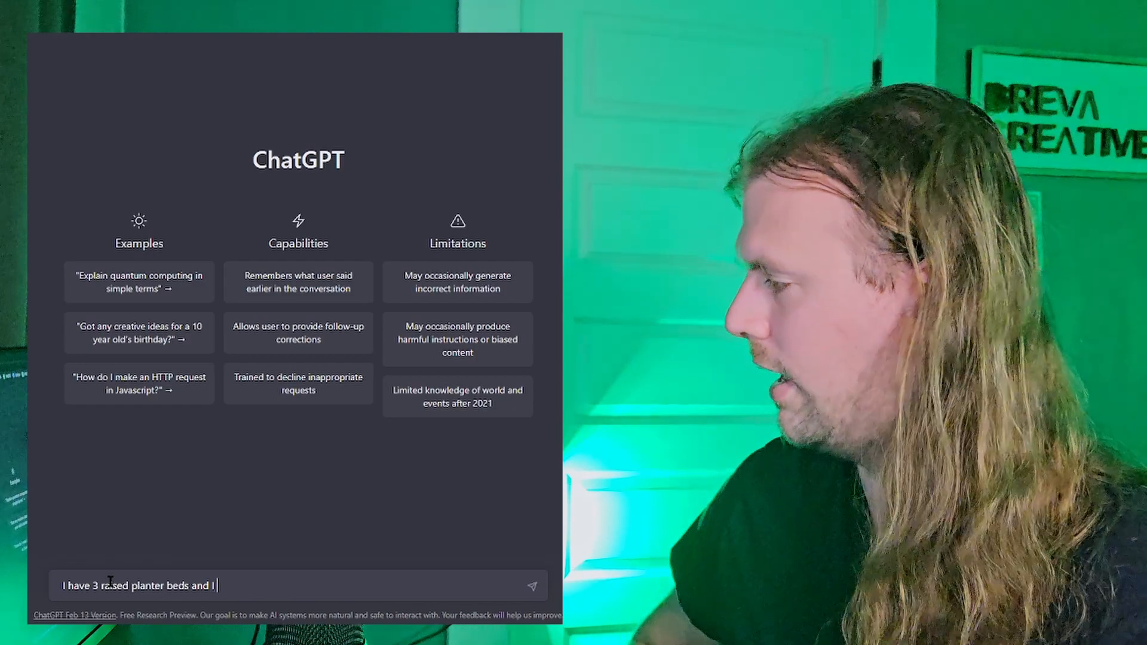
{"action": "type", "text": "want the most optimal"}
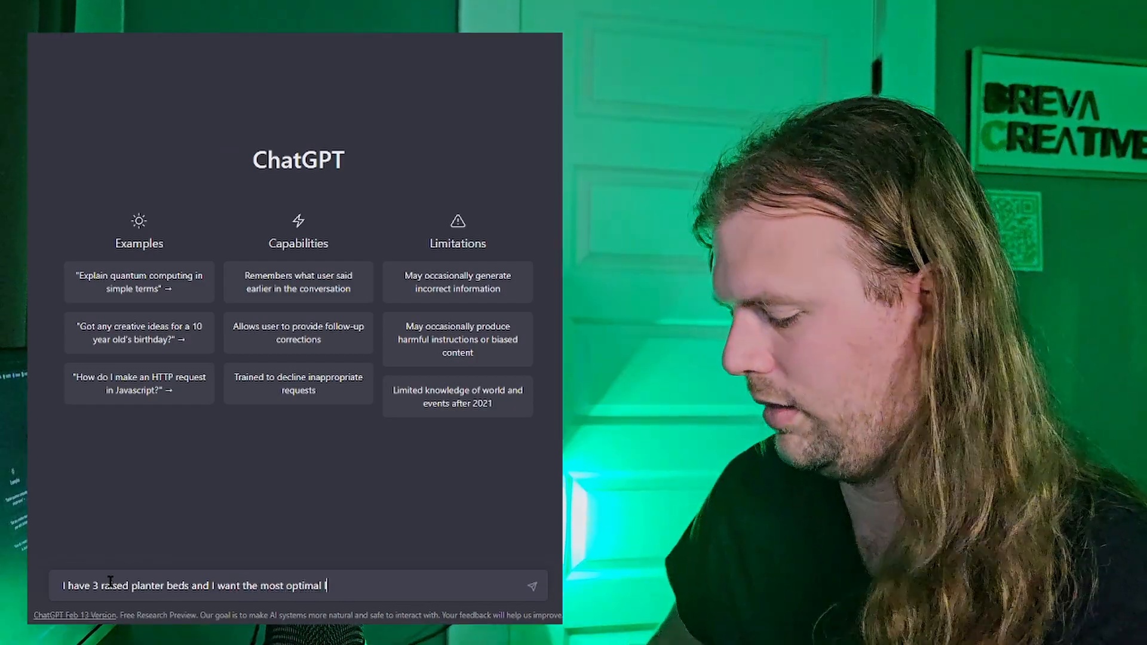
{"action": "type", "text": "layout in regards"}
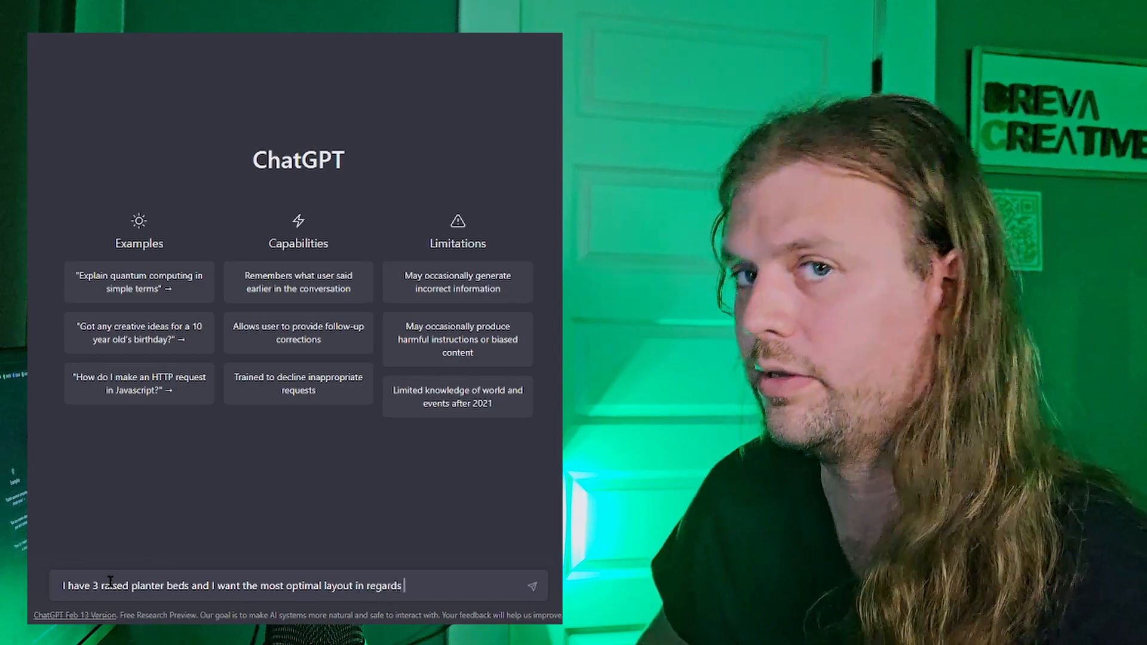
List the seeds to companion-plant: parsley, celeriac, dill, radish, tomatoes, peppers, cantaloupe
{"action": "type", "text": "to compain"}
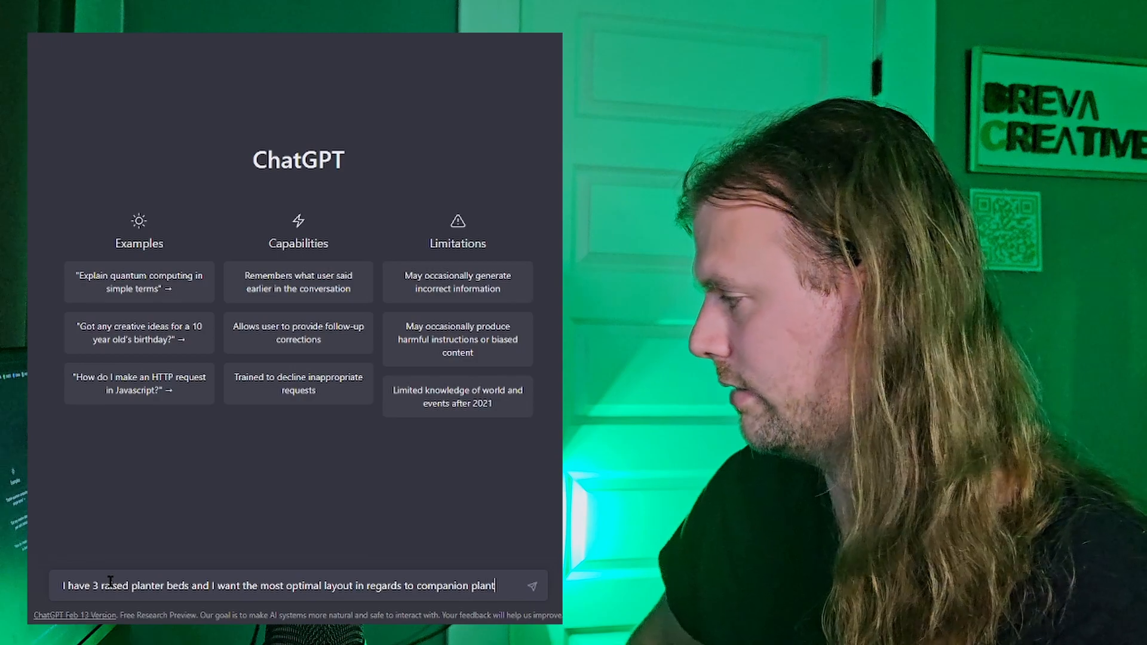
{"action": "type", "text": "ing based on t"}
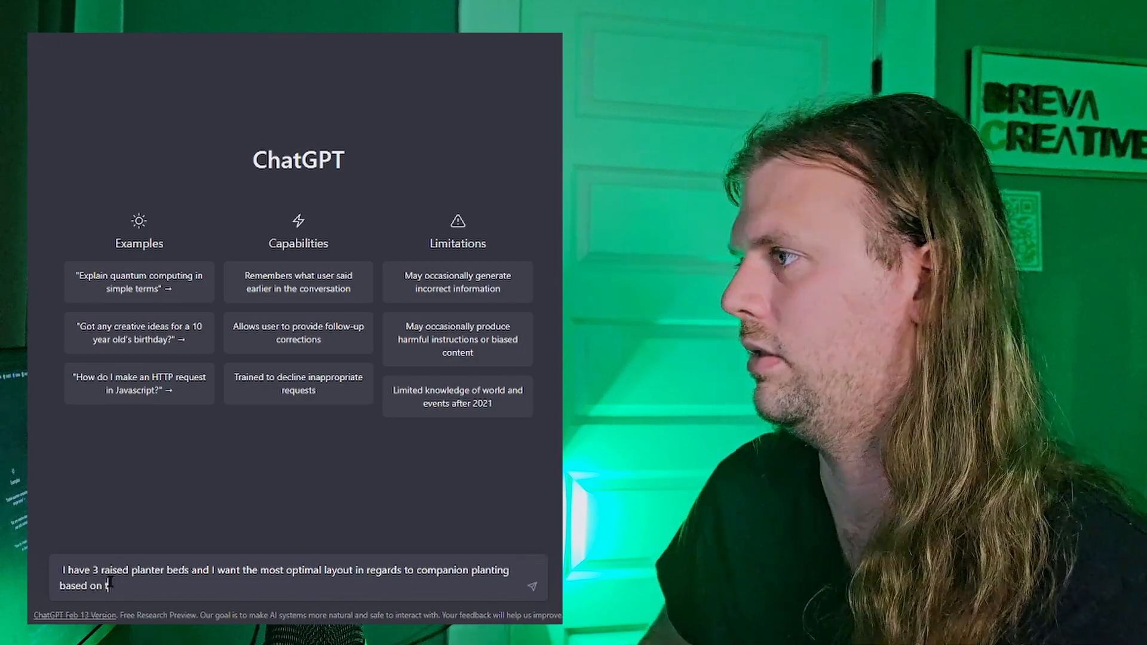
{"action": "type", "text": "he seeds that I have. I w"}
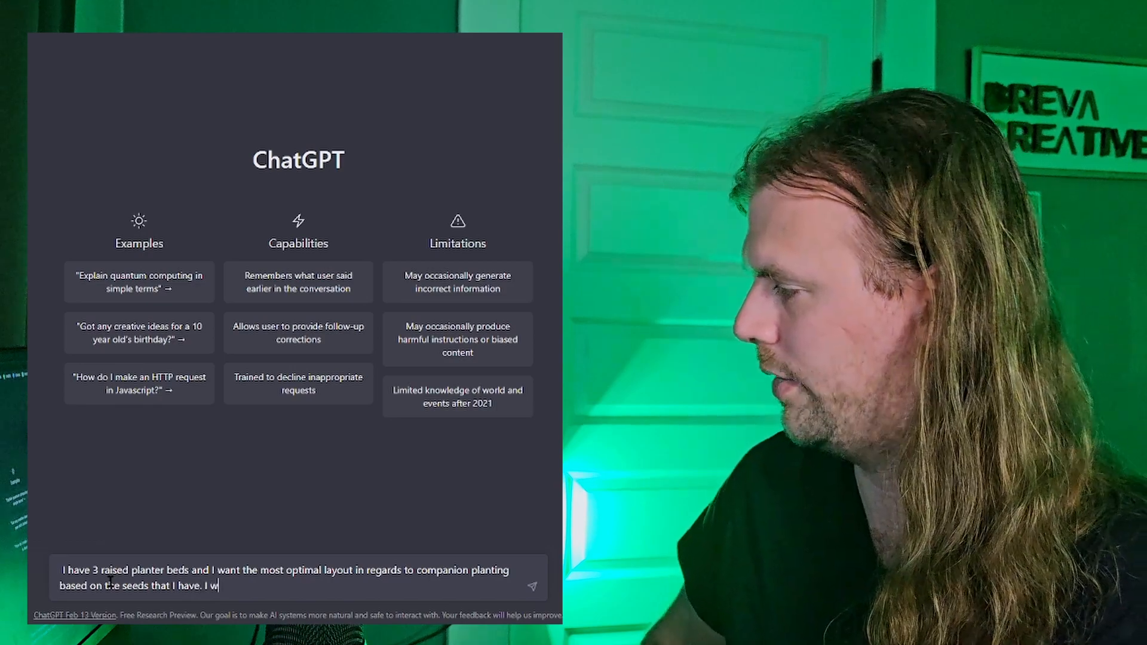
{"action": "type", "text": "ant to plant parsley, cel"}
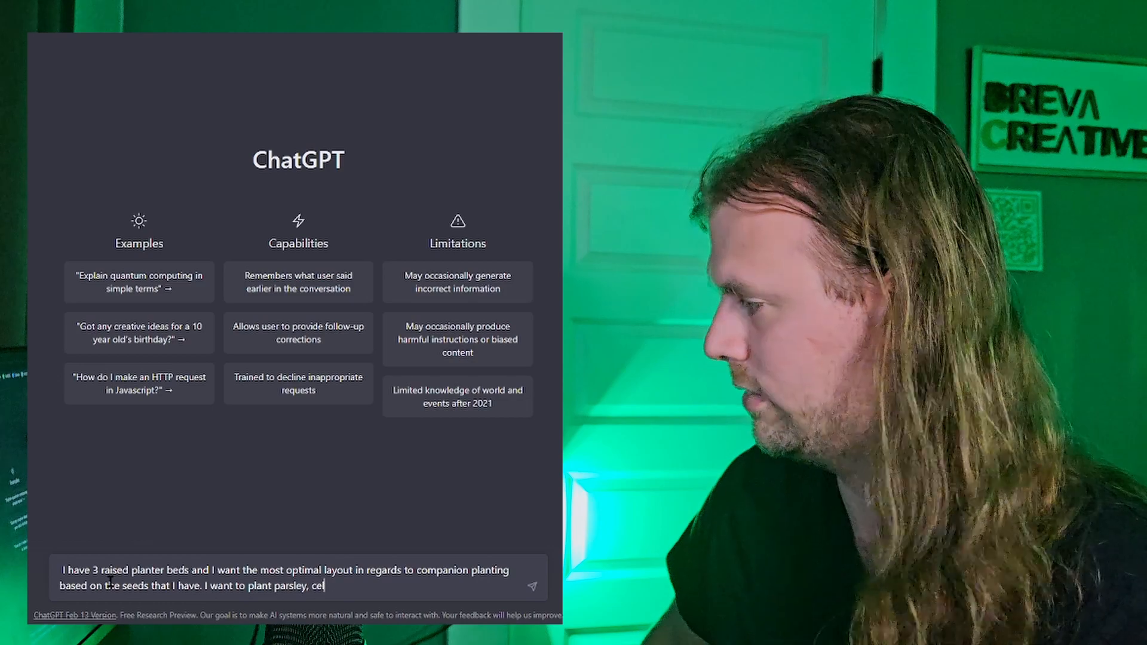
{"action": "type", "text": "eriac"}
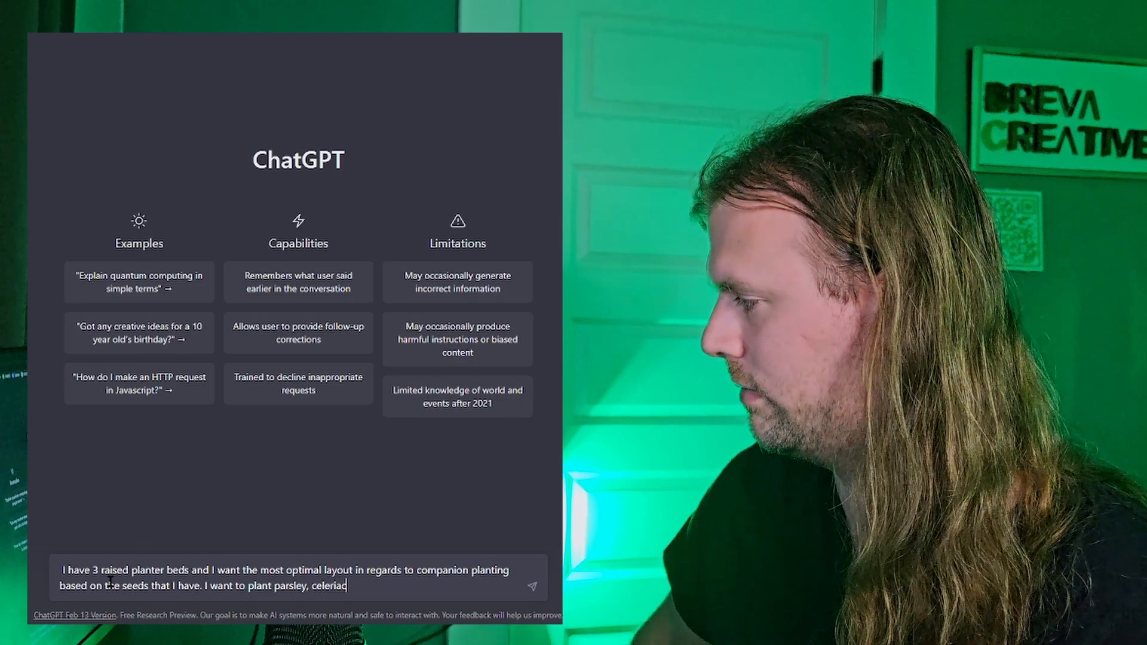
{"action": "type", "text": ", dill, radish, amaranth, zucchini"}
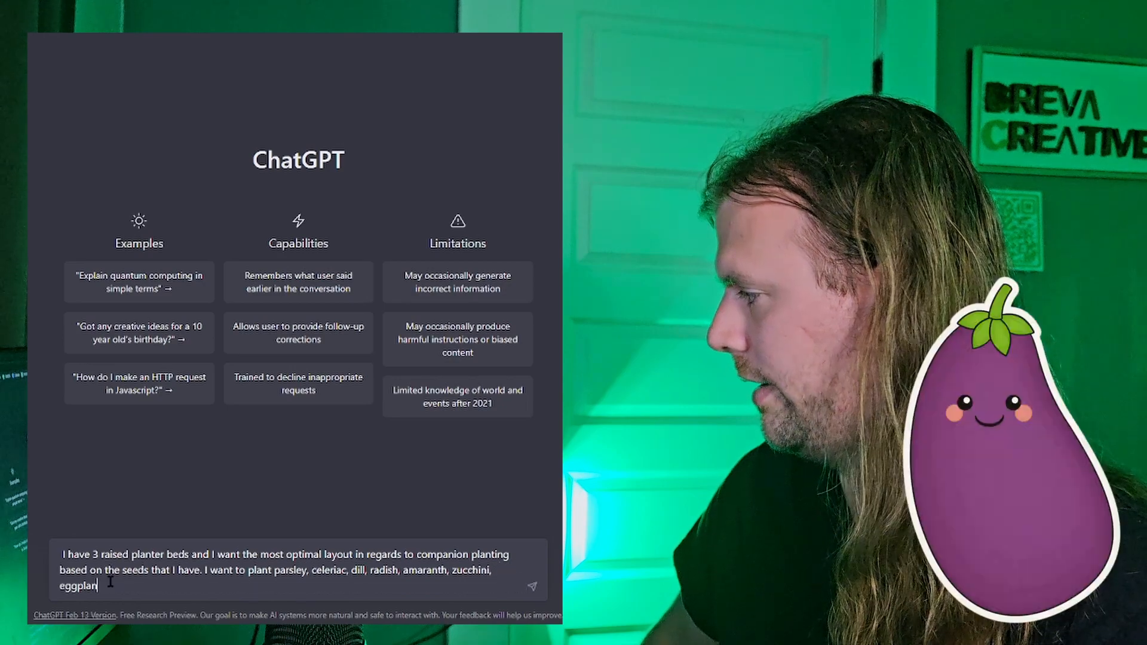
{"action": "type", "text": ", tomatoes, peppers,cantaloupe, cucumbers, basil, tomatillos, sage, carrots, mullein, gourds,"}
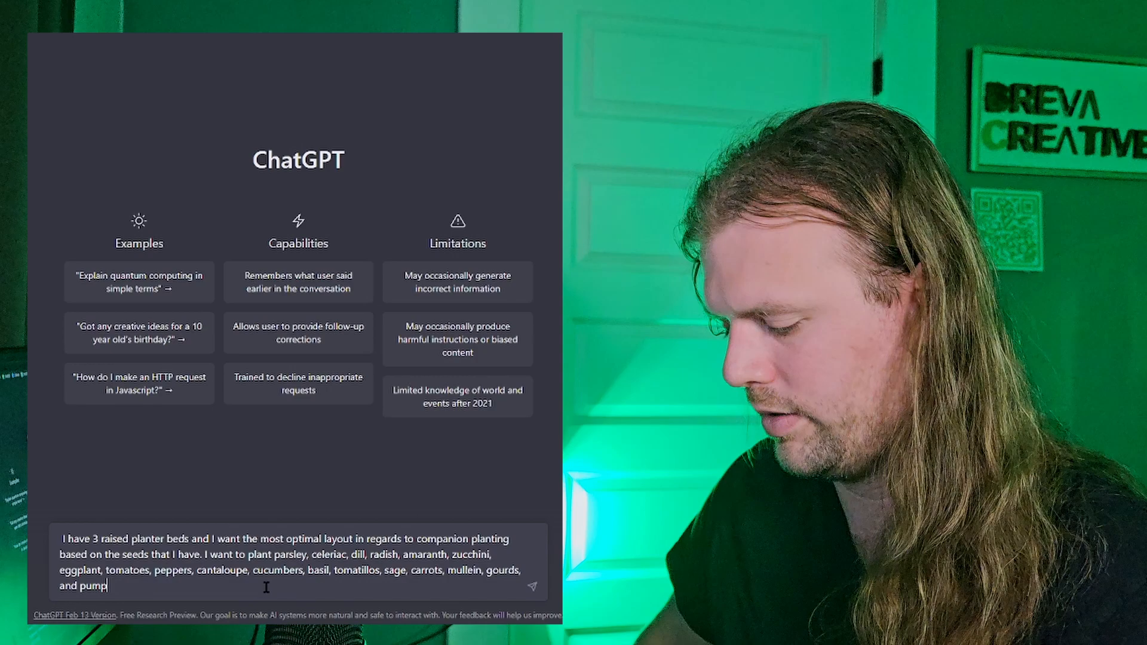
Send the raised-bed question and scroll back to the top of the three-bed layout answer
{"action": "key", "text": "Return"}
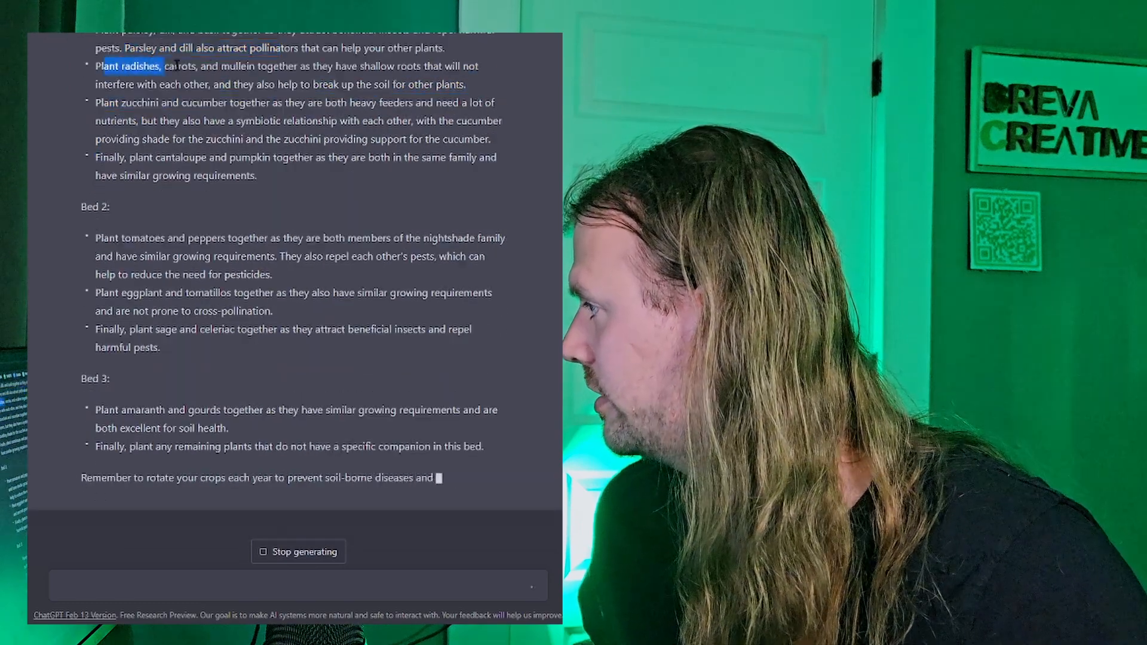
{"action": "scroll", "scroll_direction": "up", "scroll_amount": 3}
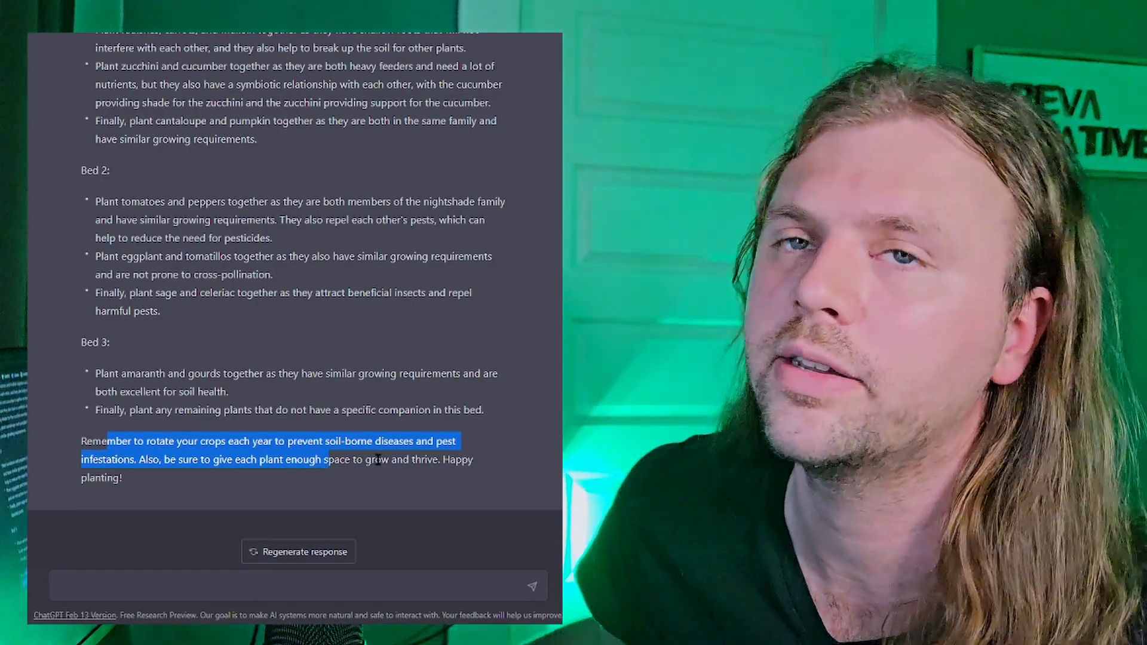
{"action": "scroll", "scroll_direction": "up", "scroll_amount": 3}
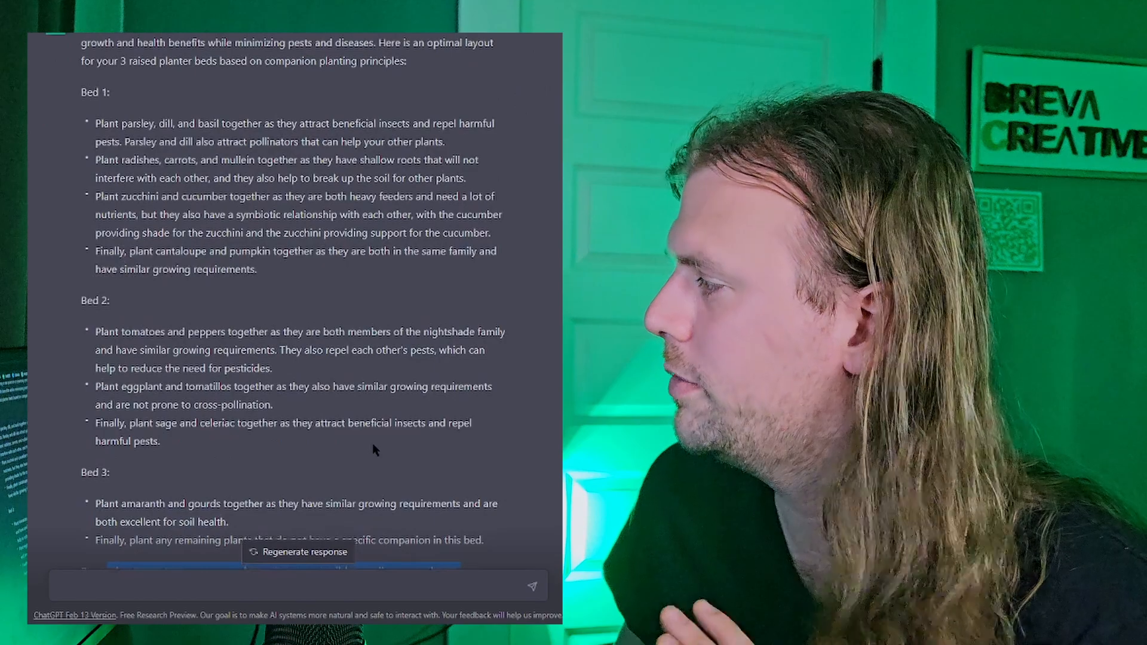
{"action": "scroll", "scroll_direction": "up", "scroll_amount": 3}
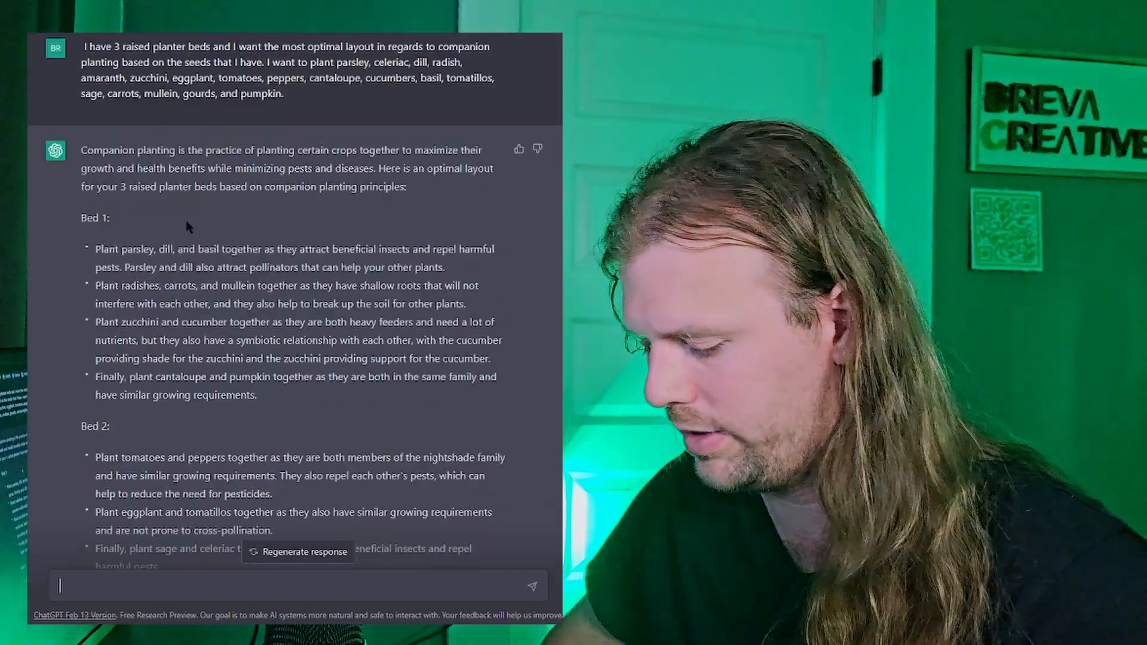
Ask for the optimal layout of three 4'x8' beds, with Bed 1 sunniest and Bed 3 shaded
{"action": "type", "text": "I have 3"}
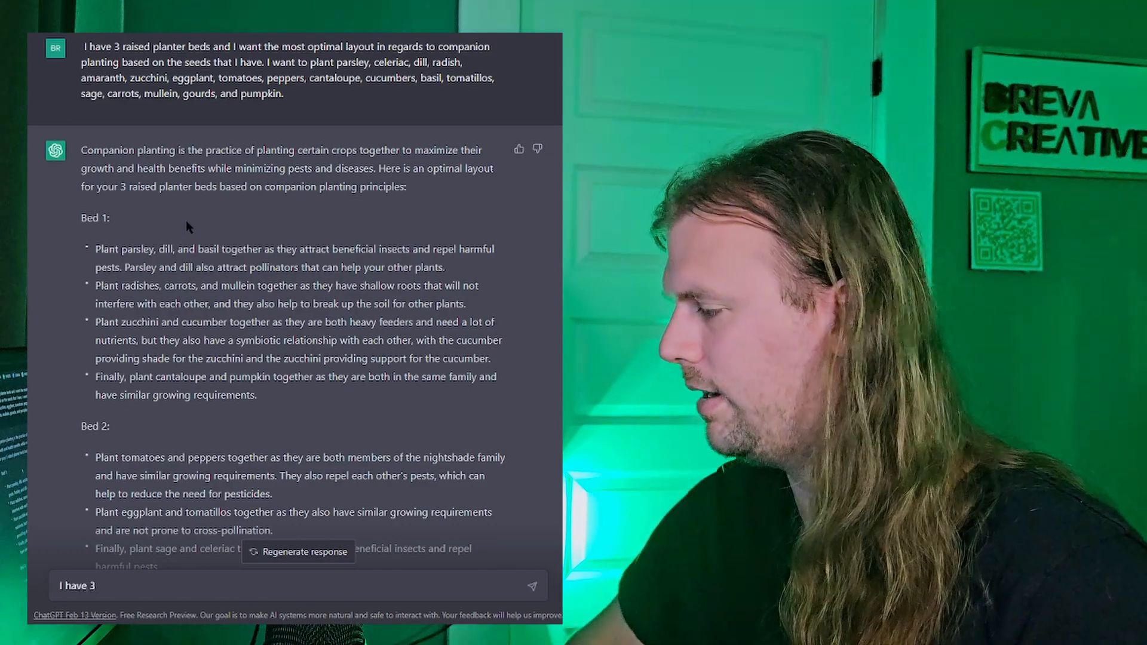
{"action": "type", "text": "raised garden besds"}
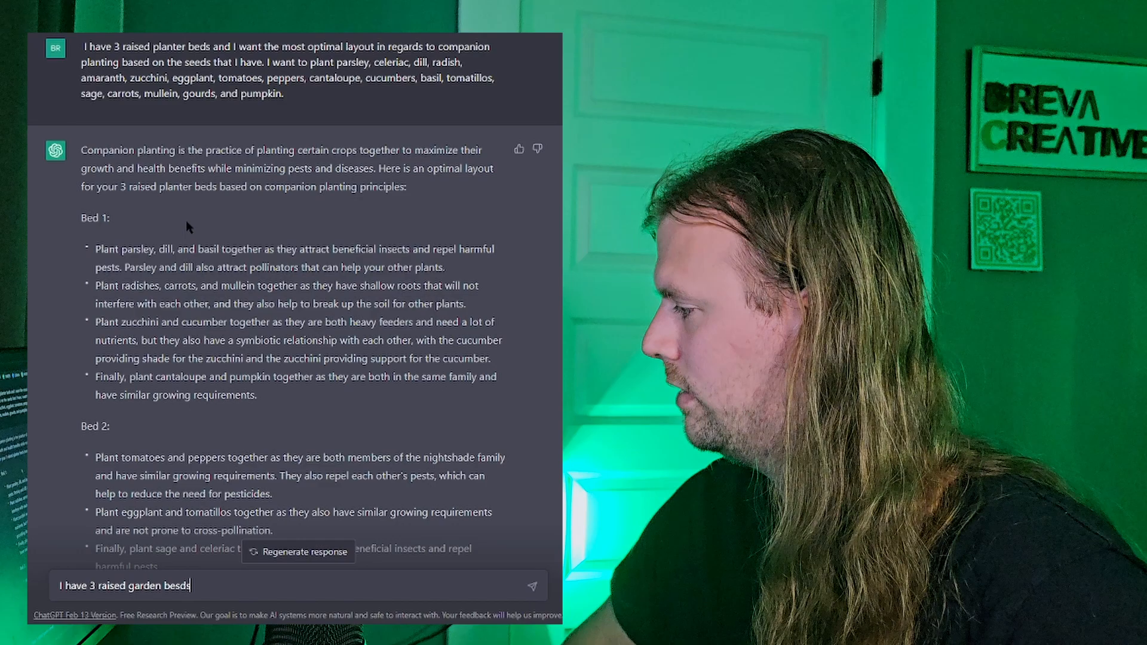
{"action": "type", "text": ". Bed"}
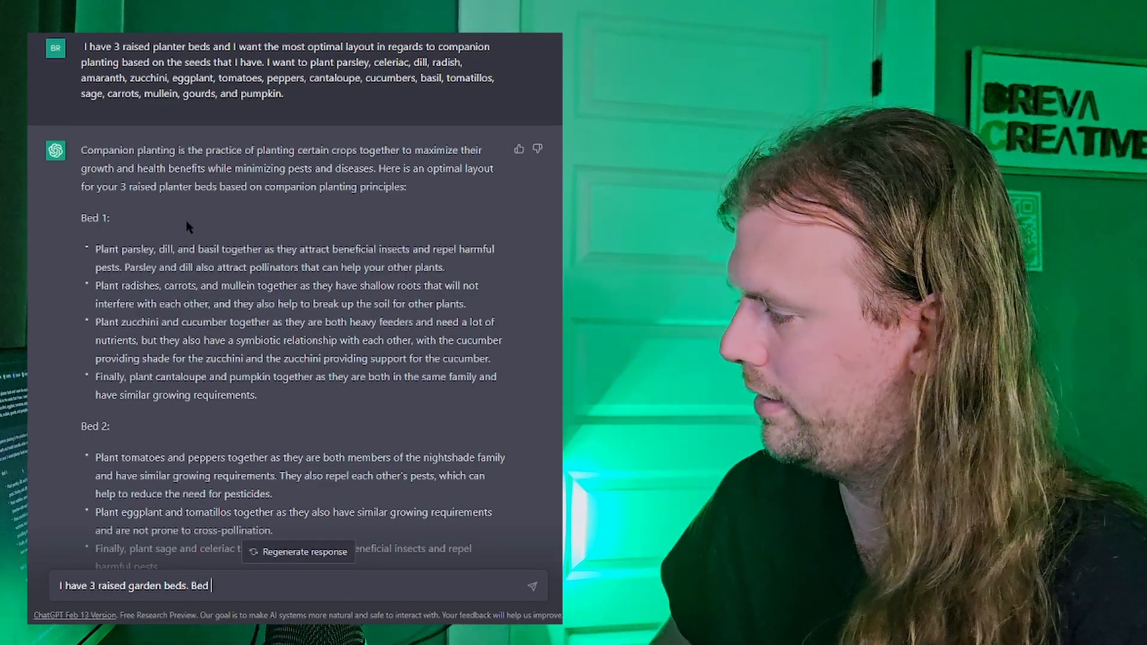
{"action": "type", "text": "3 is in partial shad"}
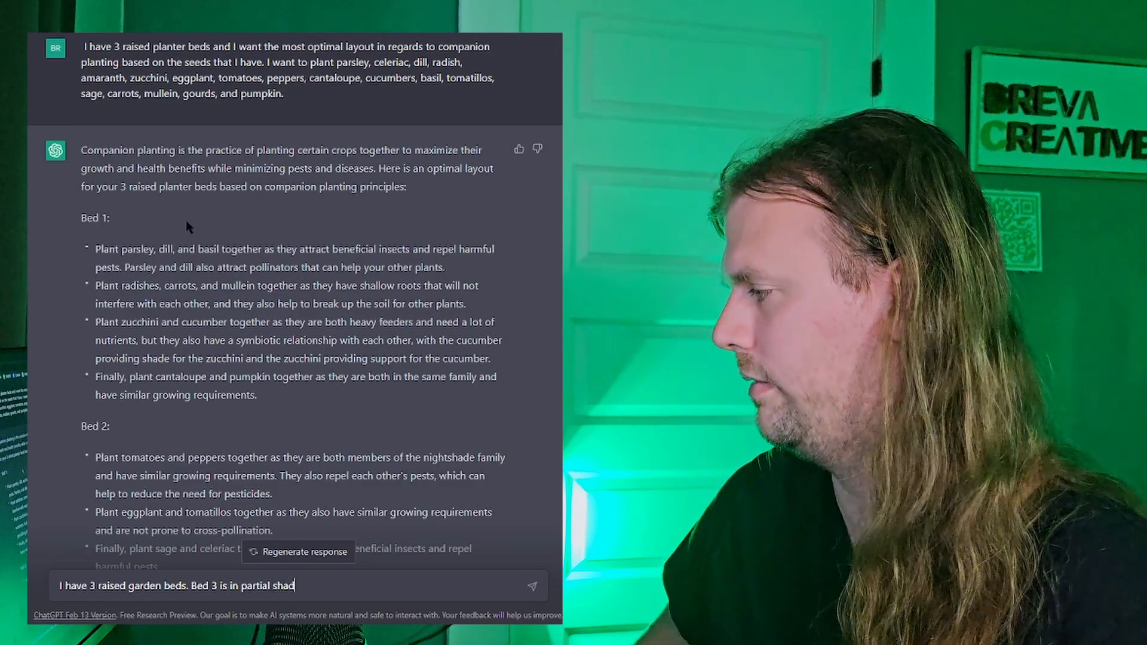
{"action": "type", "text": "e. Bed"}
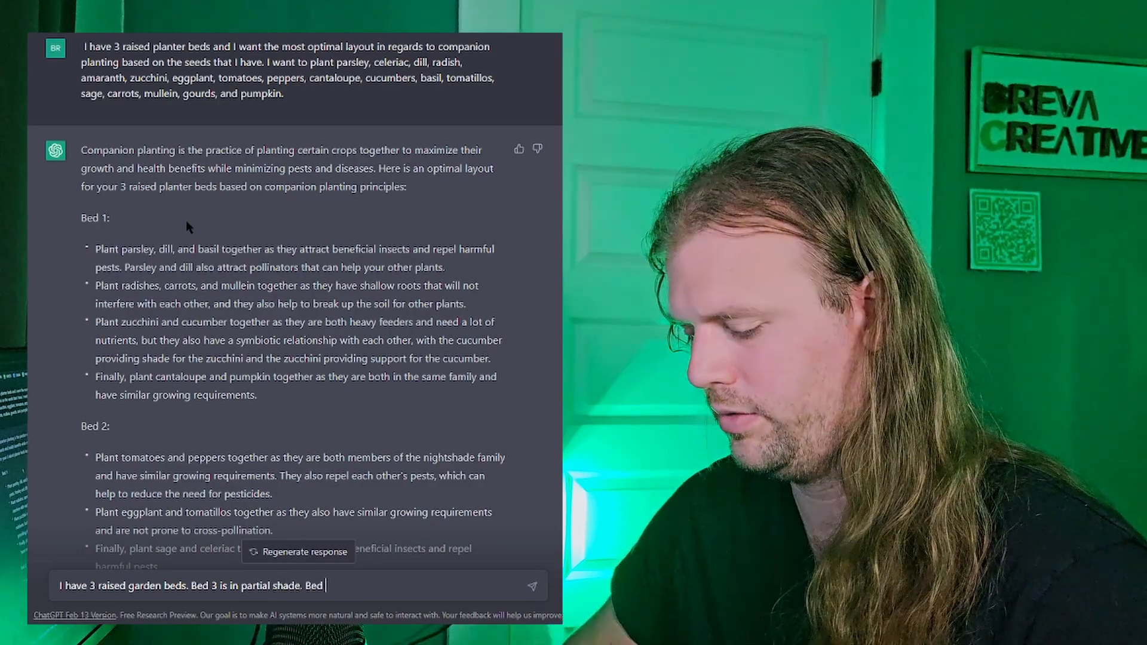
{"action": "type", "text": "1 gets the mo"}
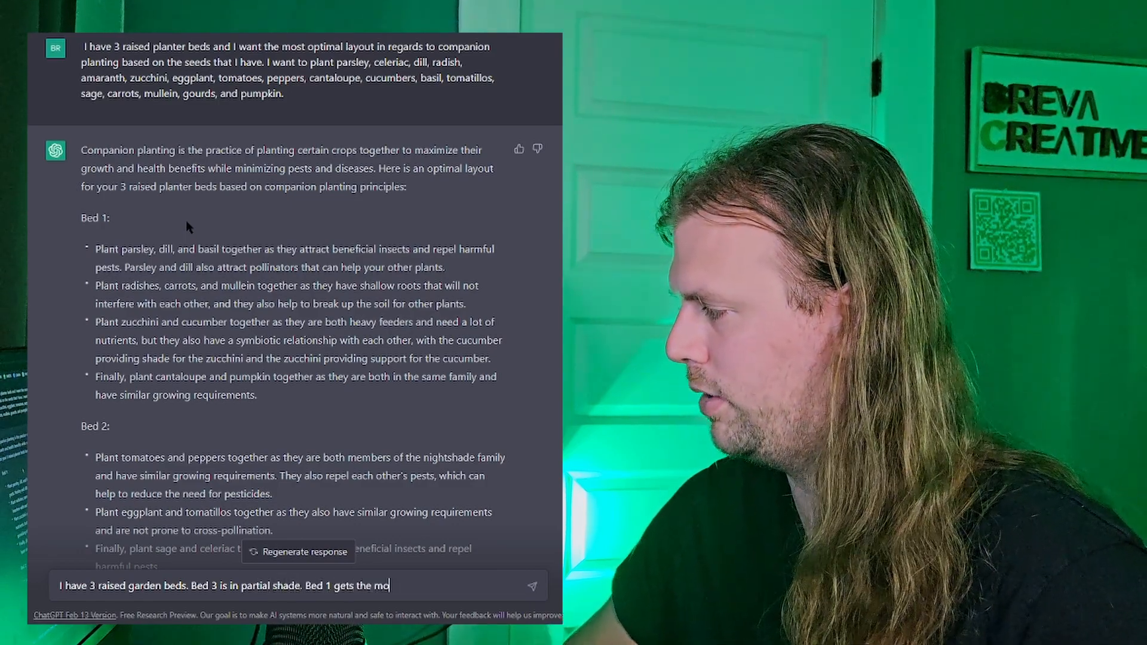
{"action": "type", "text": "st sunlight."}
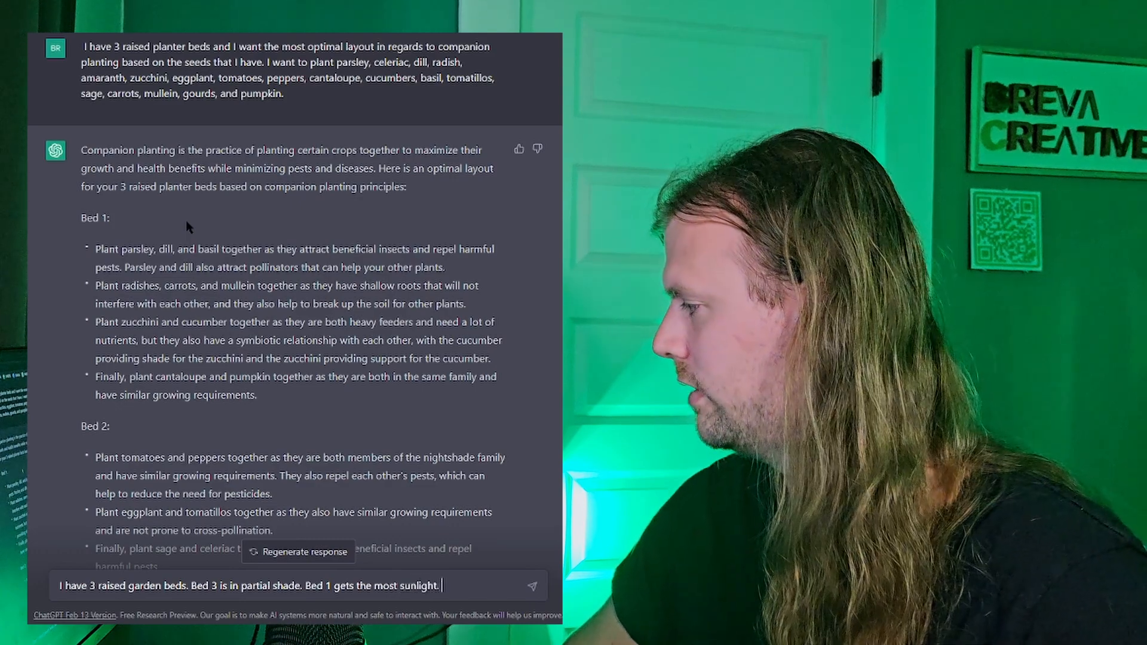
{"action": "type", "text": "What is the"}
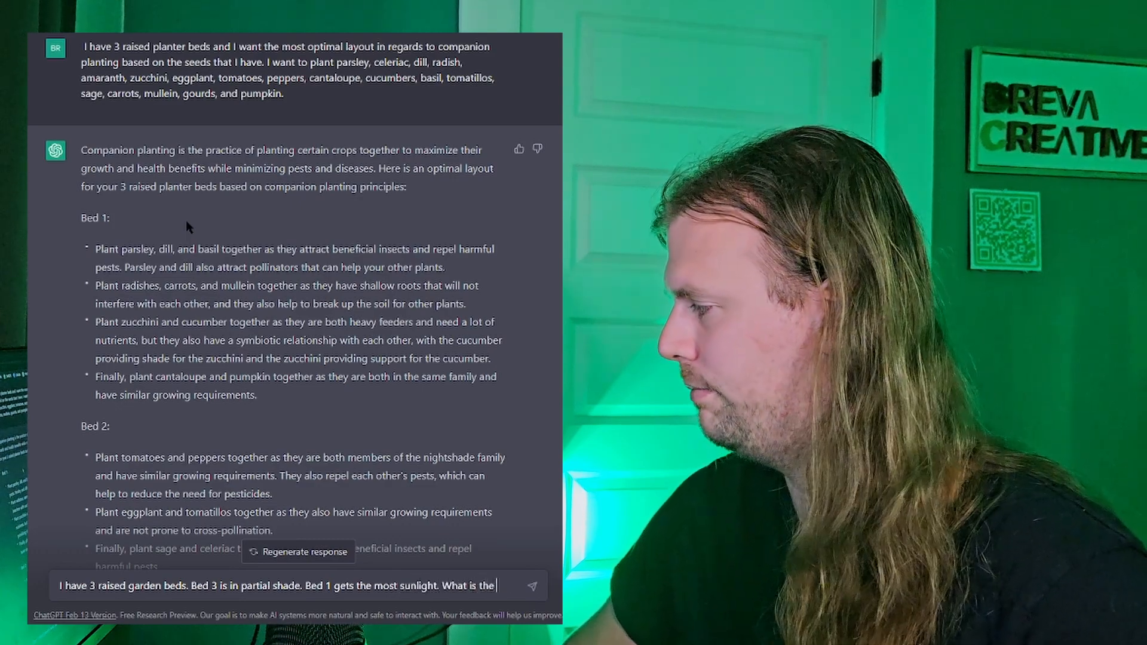
{"action": "type", "text": "most opti"}
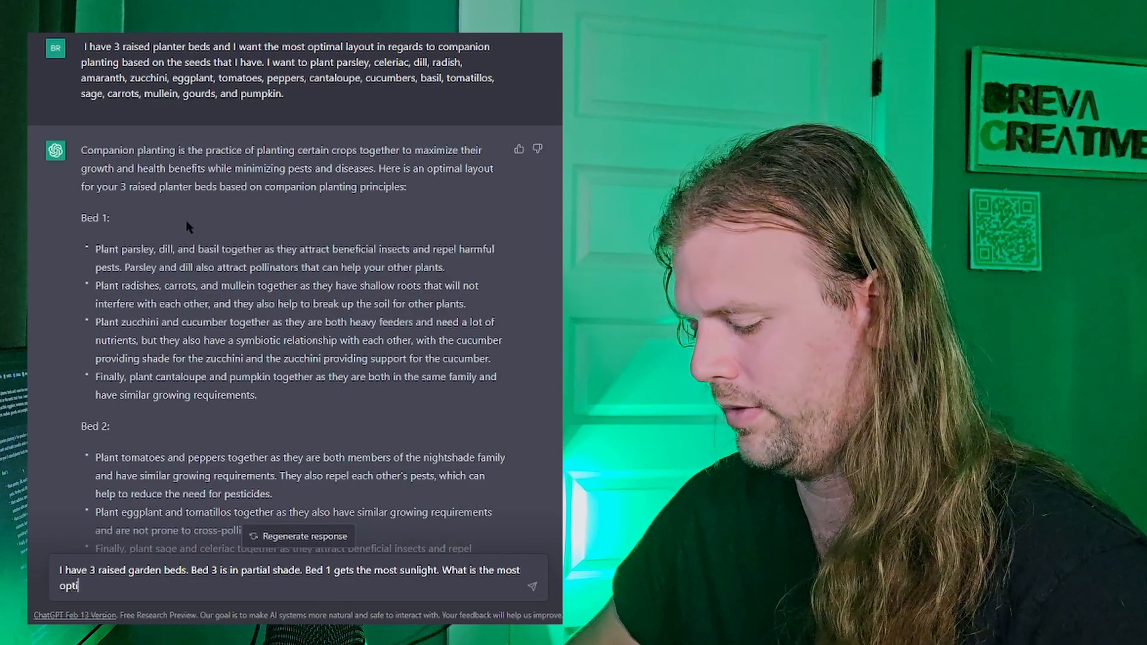
{"action": "type", "text": "mal layout for the garden"}
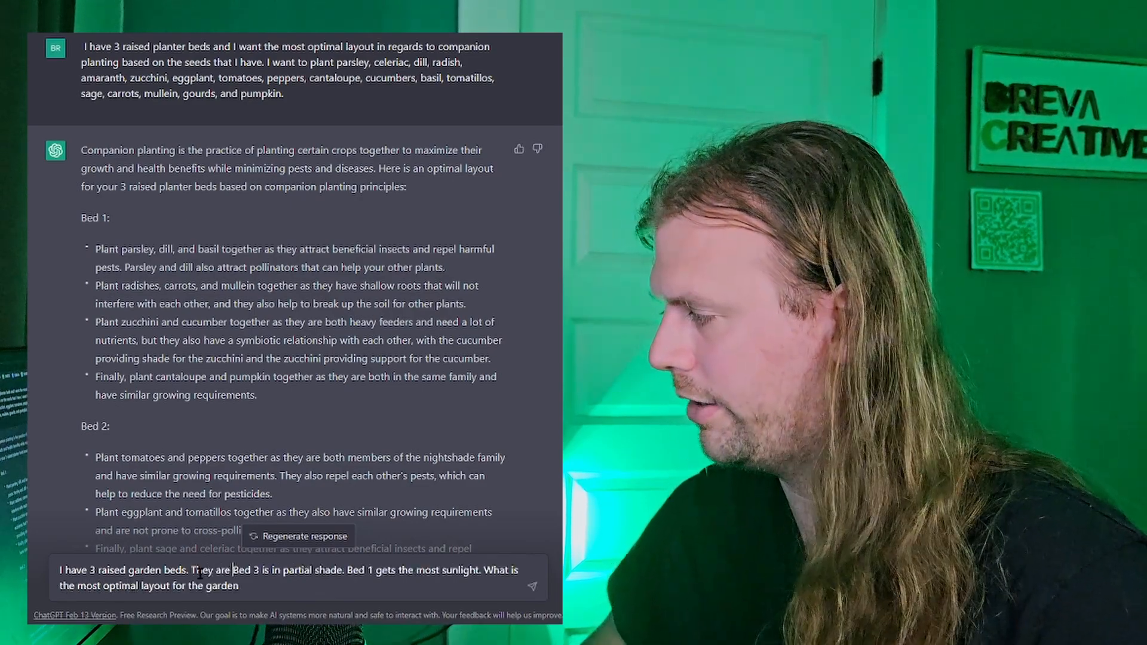
{"action": "type", "text": "4x"}
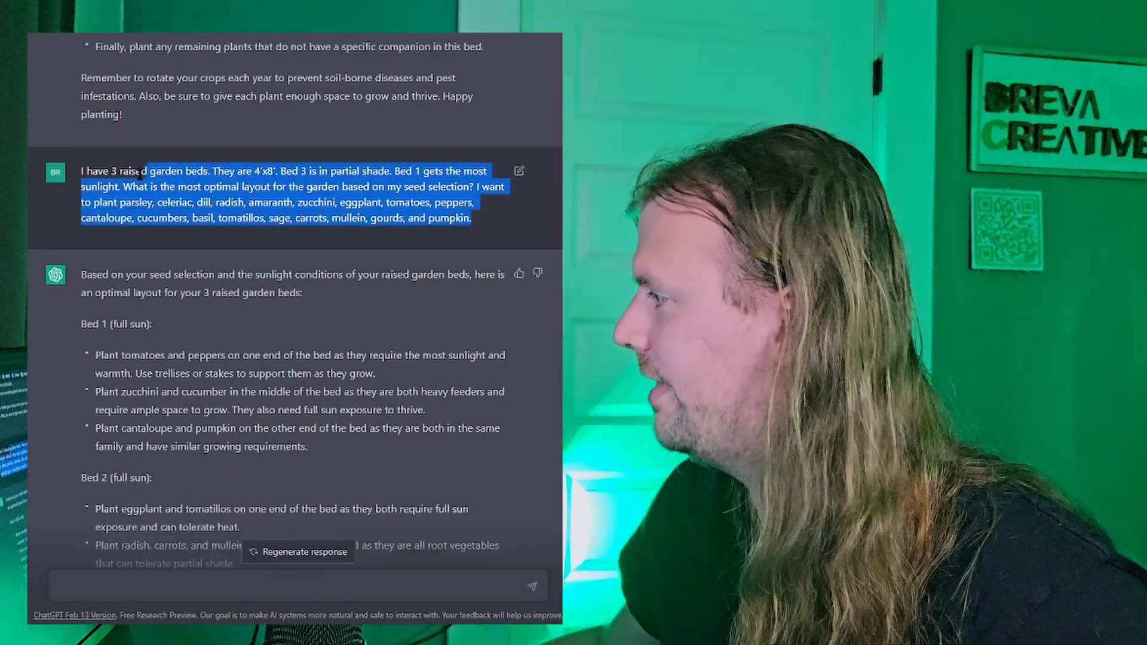
Scroll down to the end of the revised partial-shade layout answer
{"action": "scroll", "scroll_direction": "down", "scroll_amount": 3}
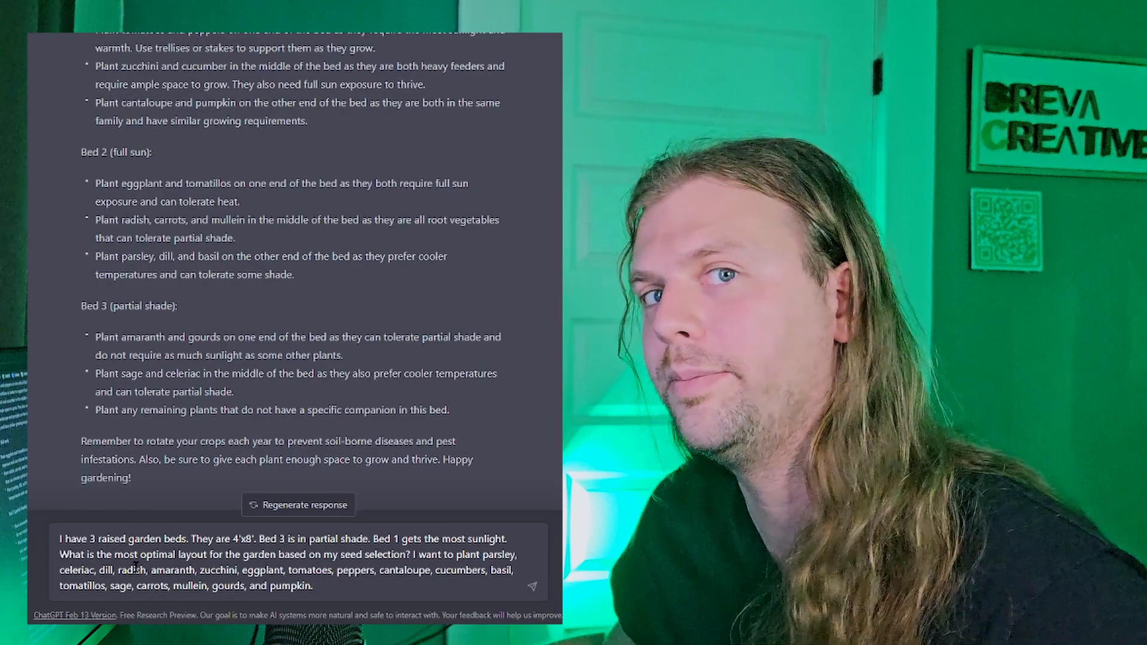
Add 'It will be a summer garden in San Antonio, TX.' and submit the prompt
{"action": "type", "text": "It will be"}
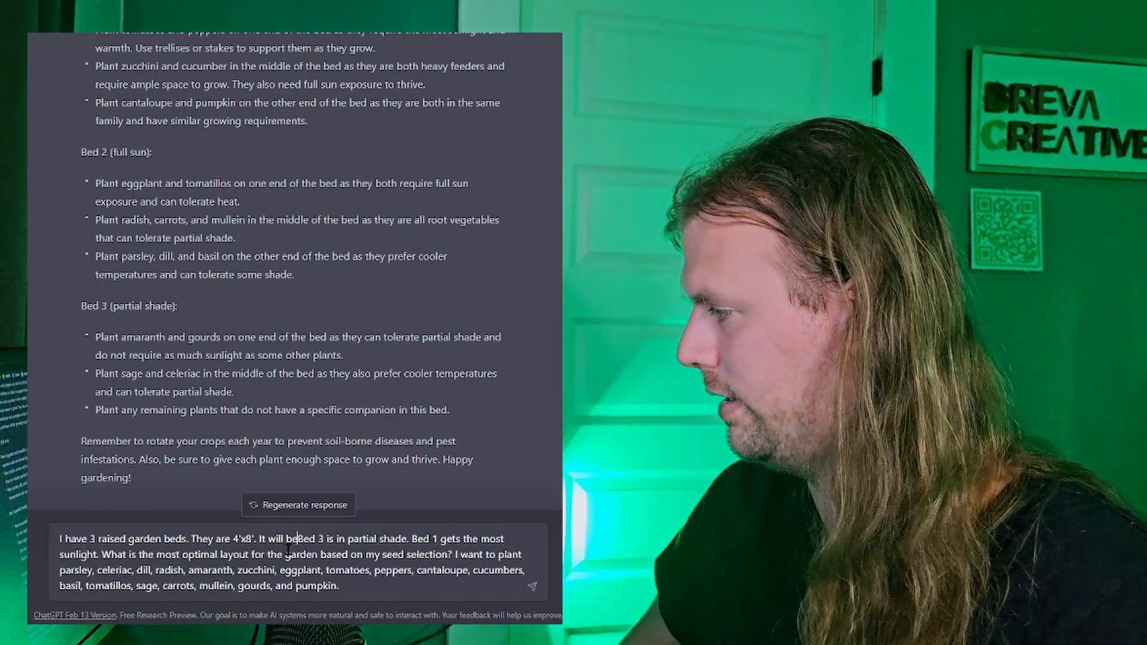
{"action": "type", "text": "a summer garden"}
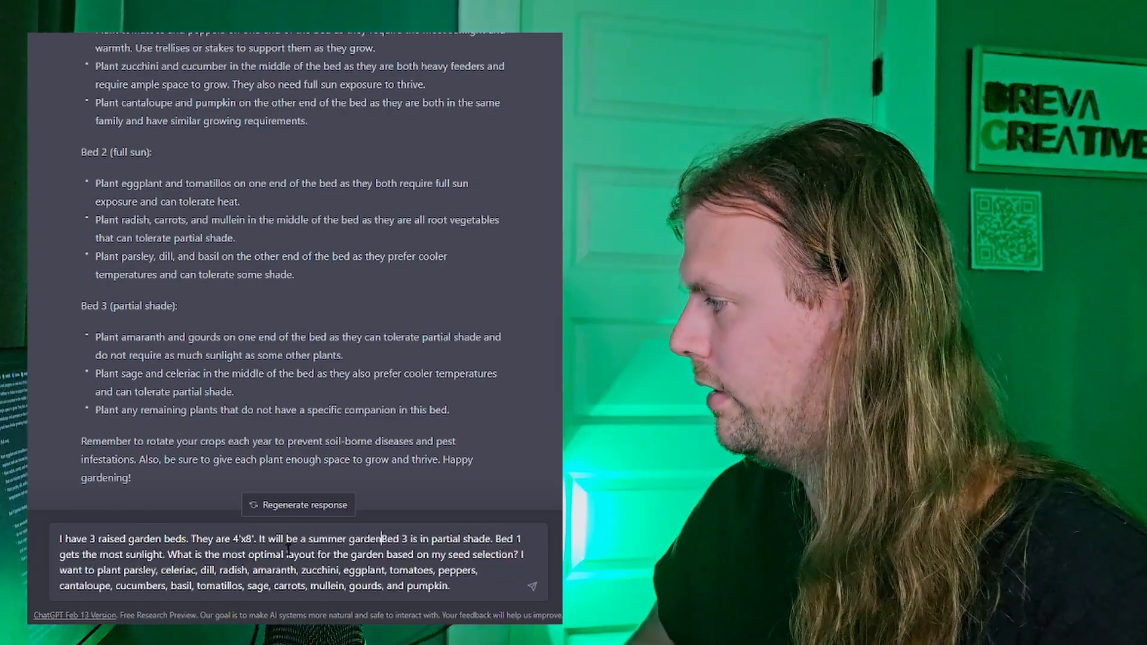
{"action": "type", "text": "in San Antonio, TX"}
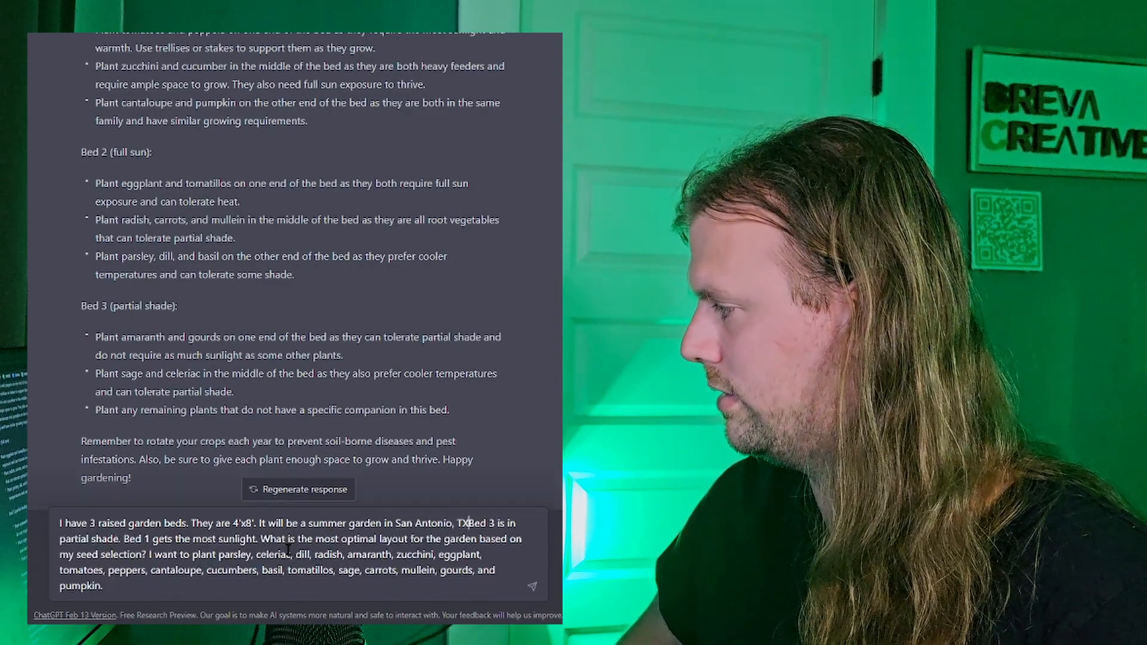
{"action": "left_click", "coordinate": [298, 489]}
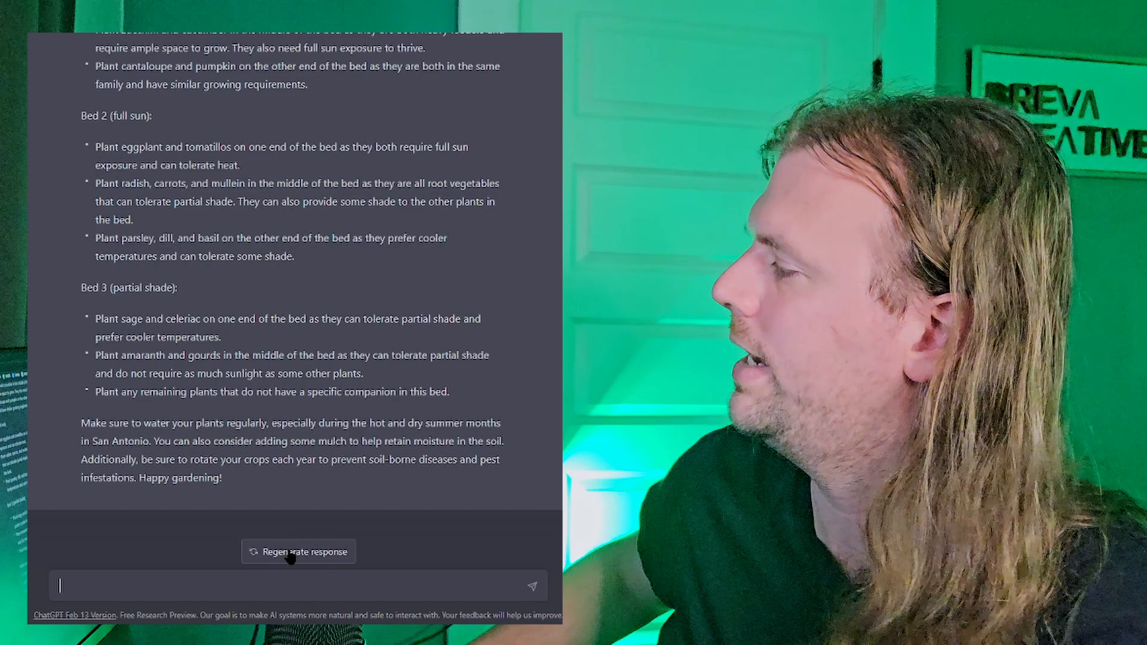
{"action": "mouse_move", "coordinate": [331, 528]}
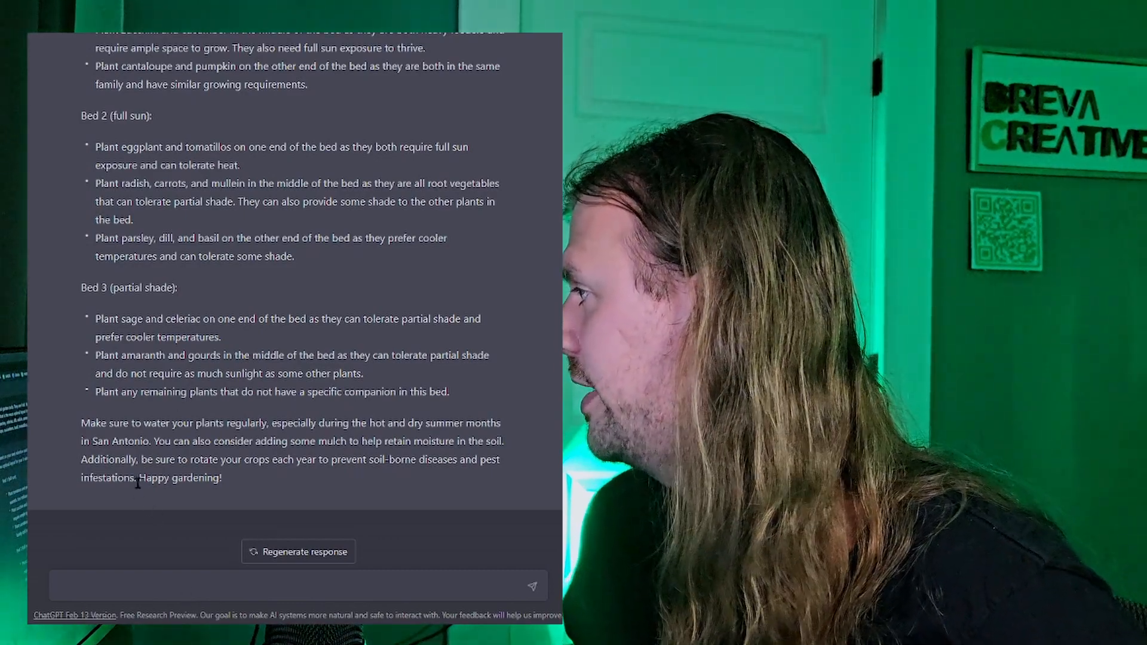
Reuse the earlier garden-bed question noting nightshades previously grew in Bed 2, and review the answer
{"action": "scroll", "scroll_direction": "up", "scroll_amount": 3}
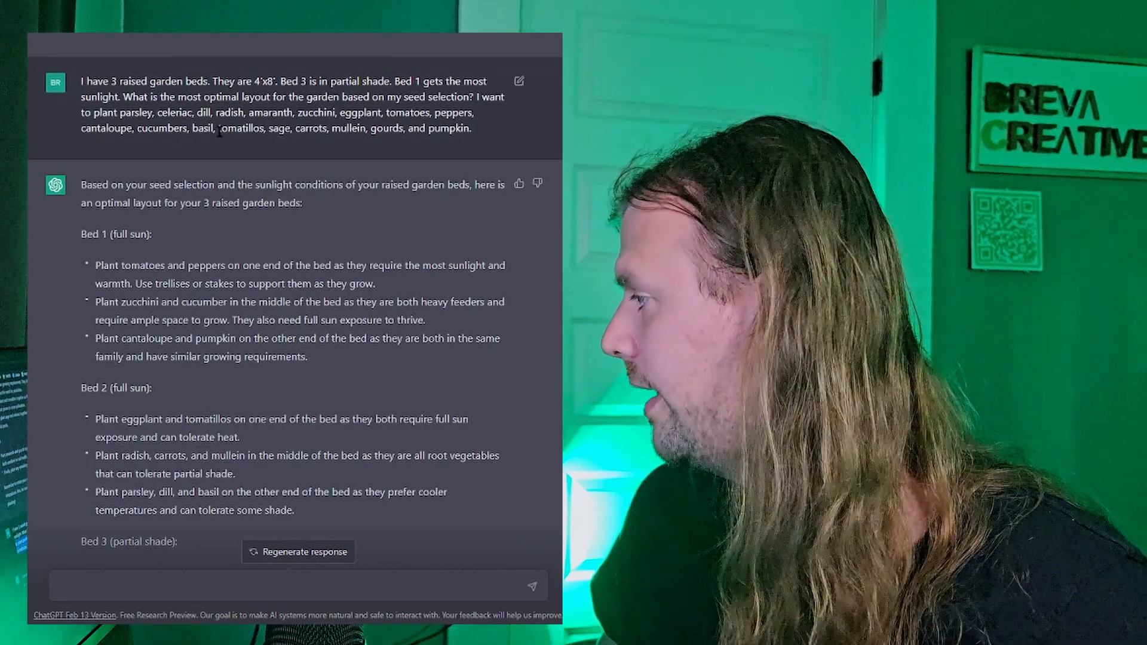
{"action": "left_click_drag", "start_coordinate": [105, 82], "coordinate": [371, 81]}
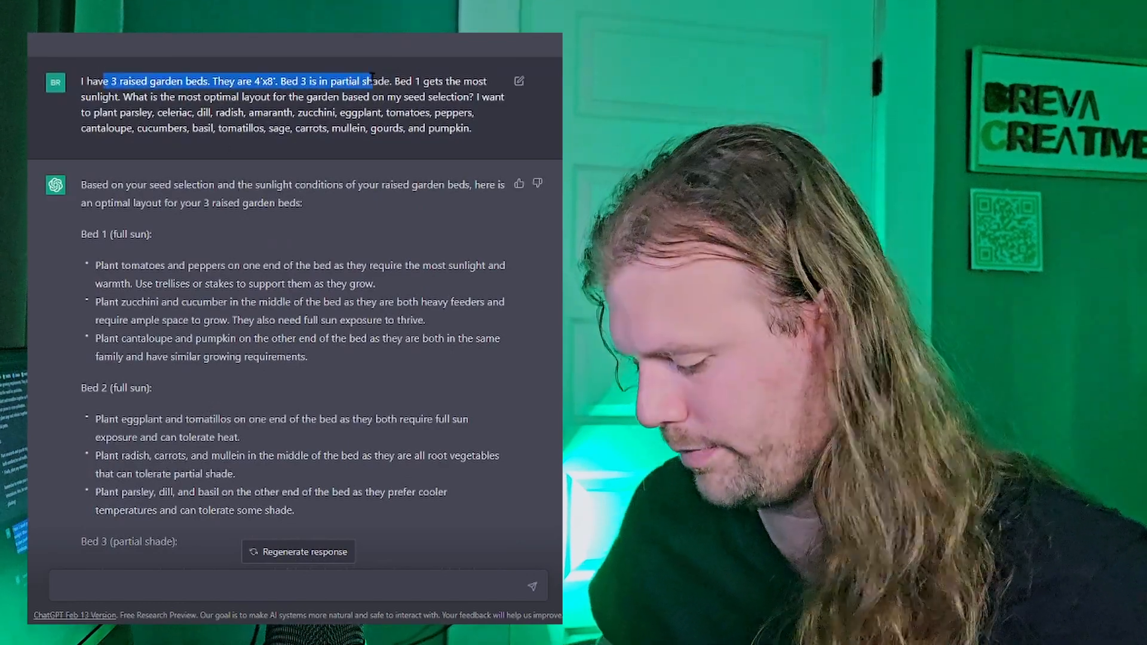
{"action": "scroll", "scroll_direction": "up", "scroll_amount": 3}
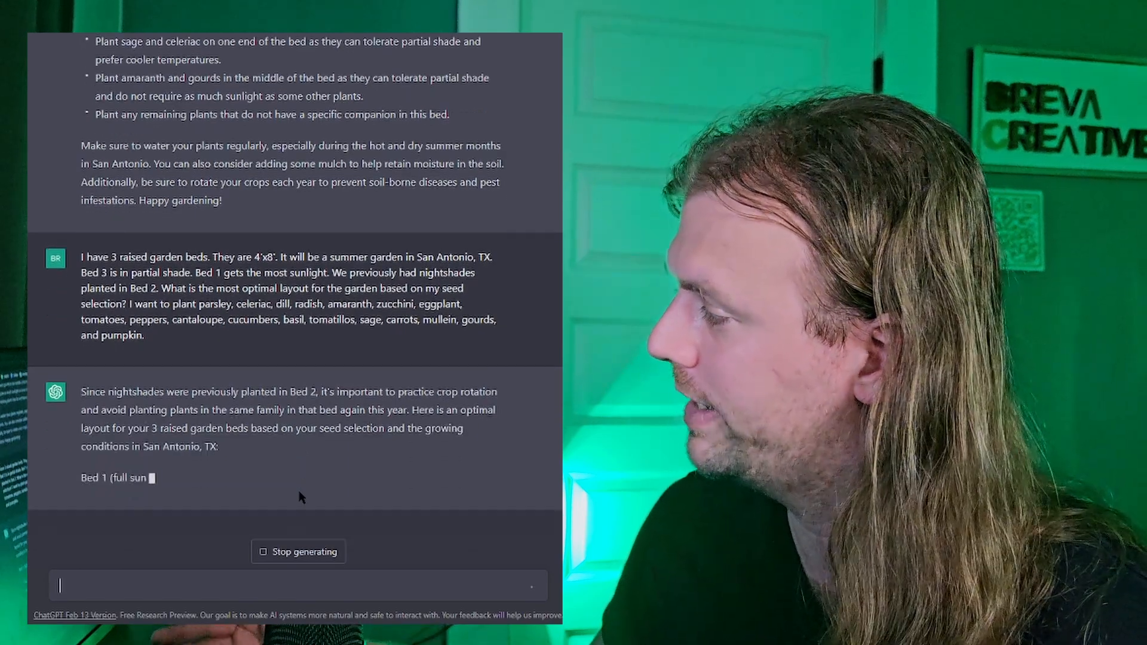
{"action": "scroll", "scroll_direction": "down", "scroll_amount": 3}
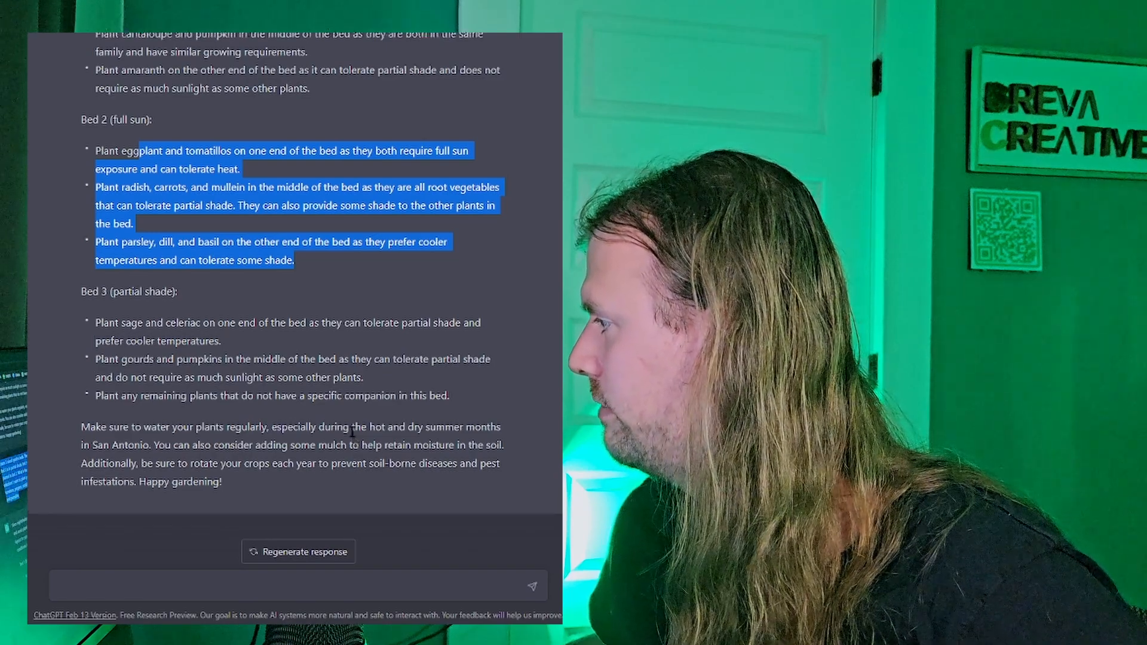
Scroll through the conversation while the per-crop seed spacing layout generates
{"action": "scroll", "scroll_direction": "up", "scroll_amount": 3}
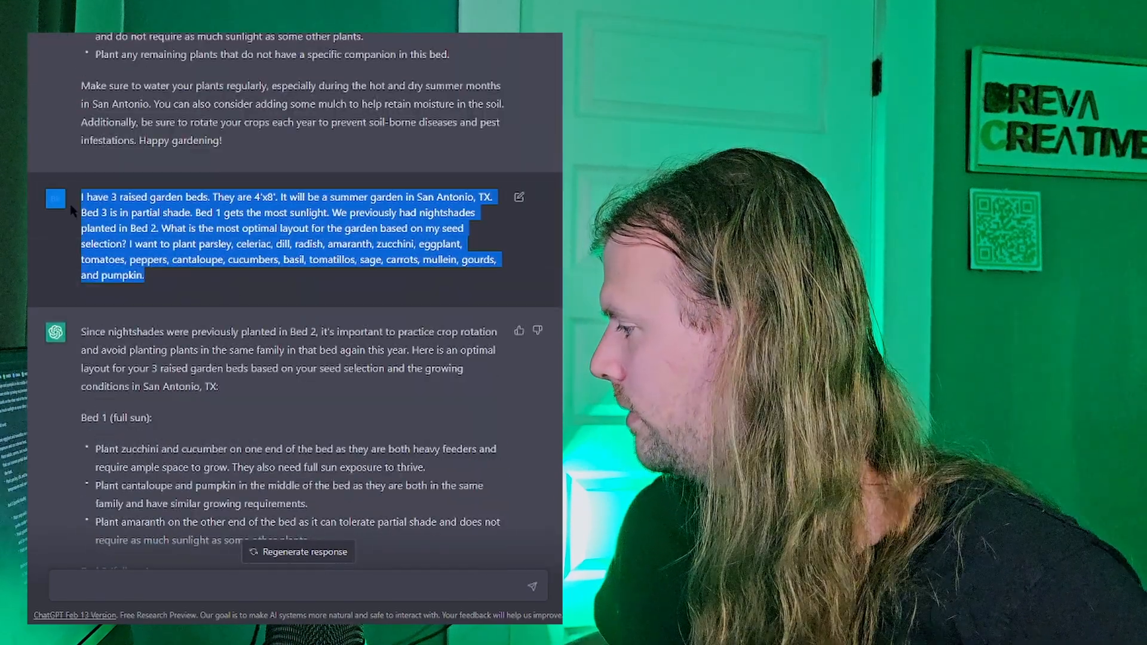
{"action": "scroll", "scroll_direction": "down", "scroll_amount": 3}
{"action": "type", "text": "and seed spacing "}
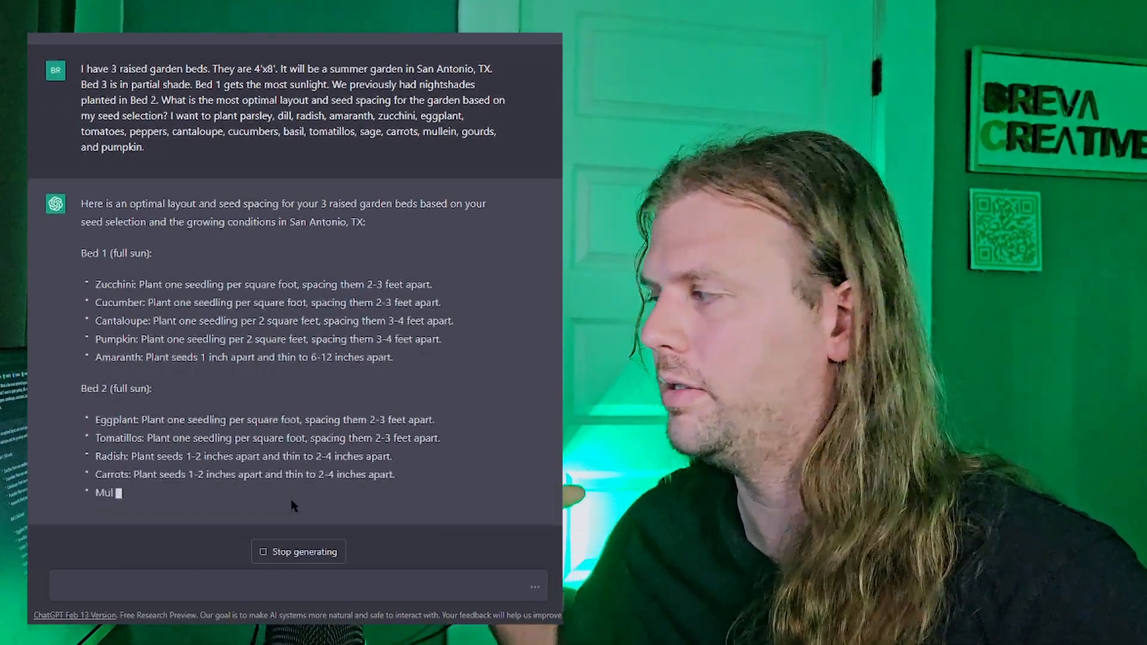
{"action": "scroll", "scroll_direction": "down", "scroll_amount": 3}
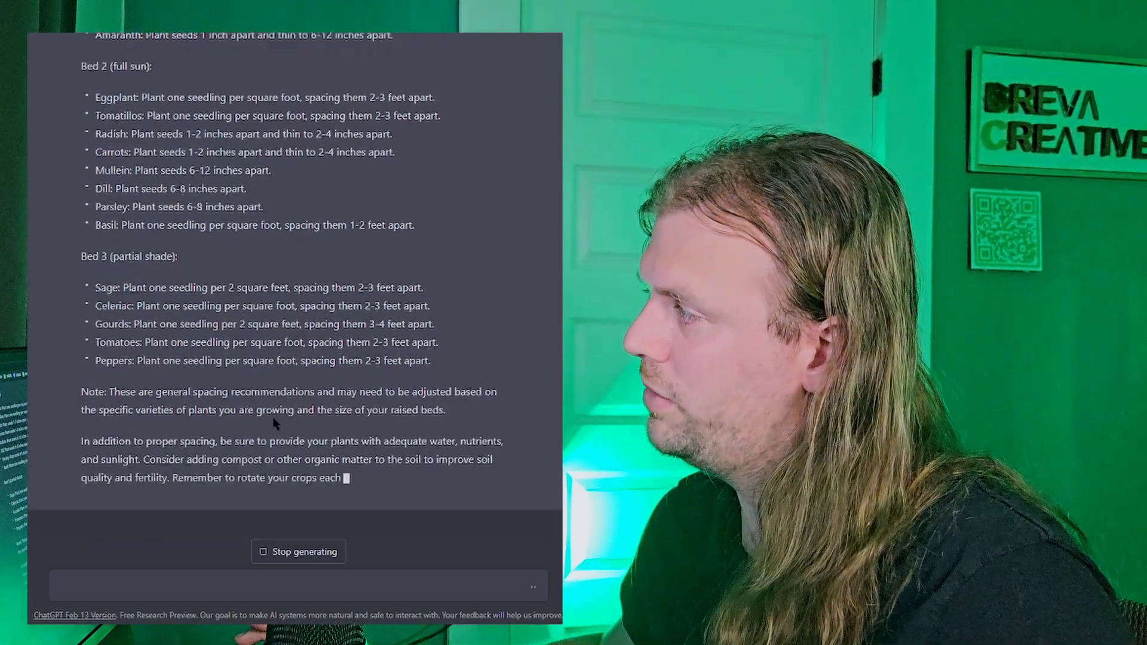
{"action": "scroll", "scroll_direction": "down", "scroll_amount": 3}
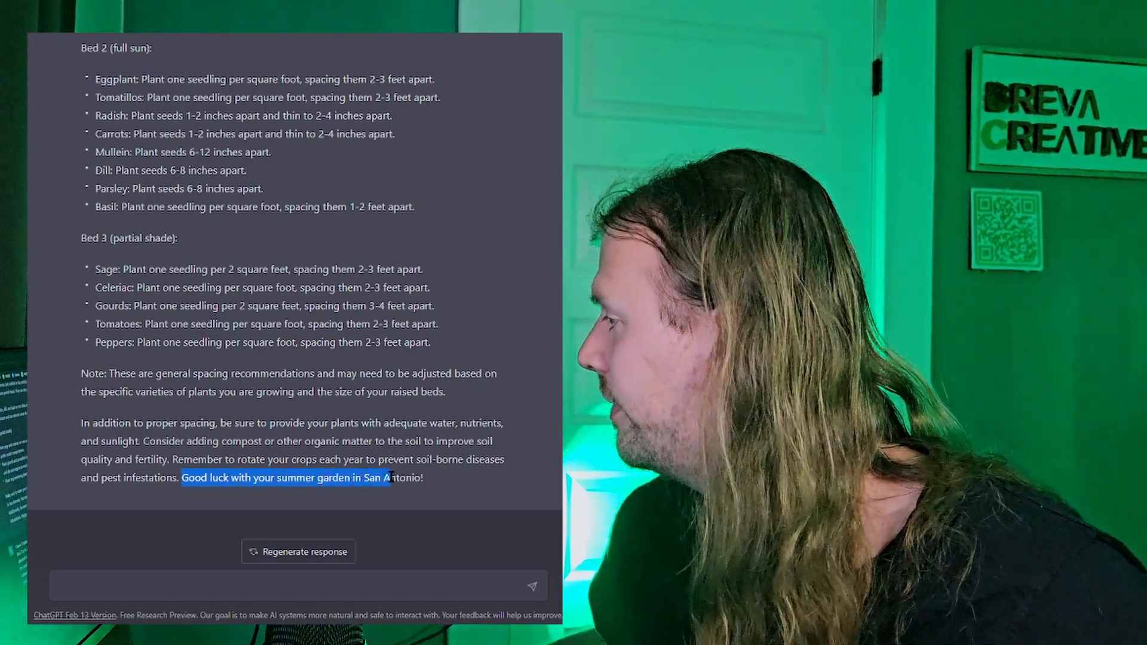
{"action": "scroll", "scroll_direction": "up", "scroll_amount": 3}
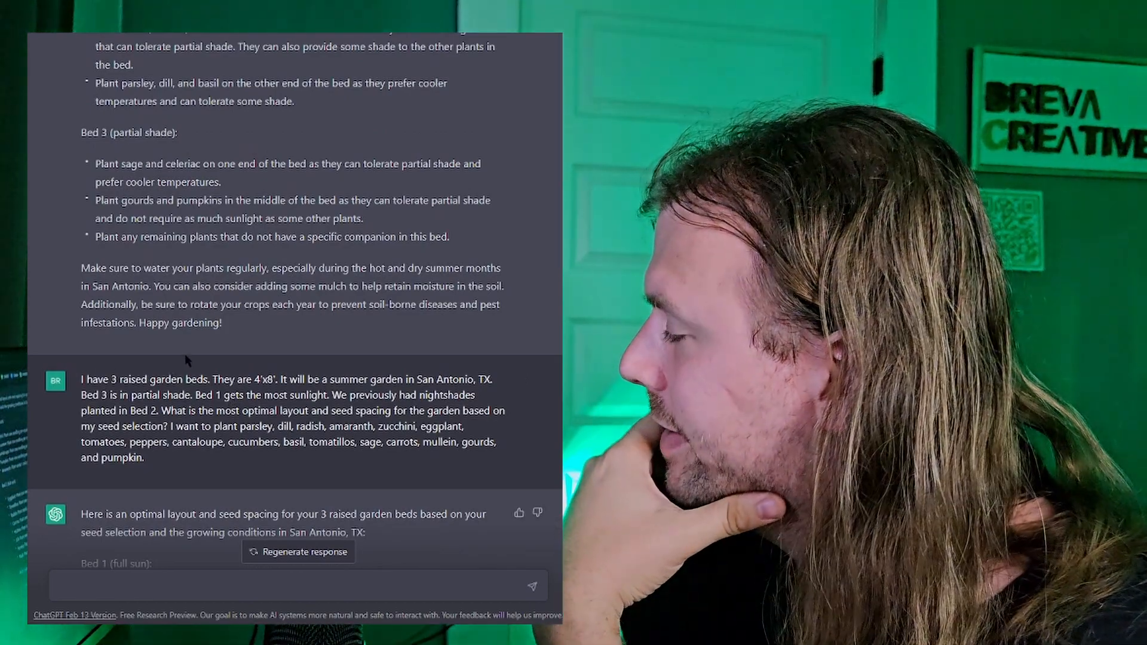
{"action": "scroll", "scroll_direction": "down", "scroll_amount": 3}
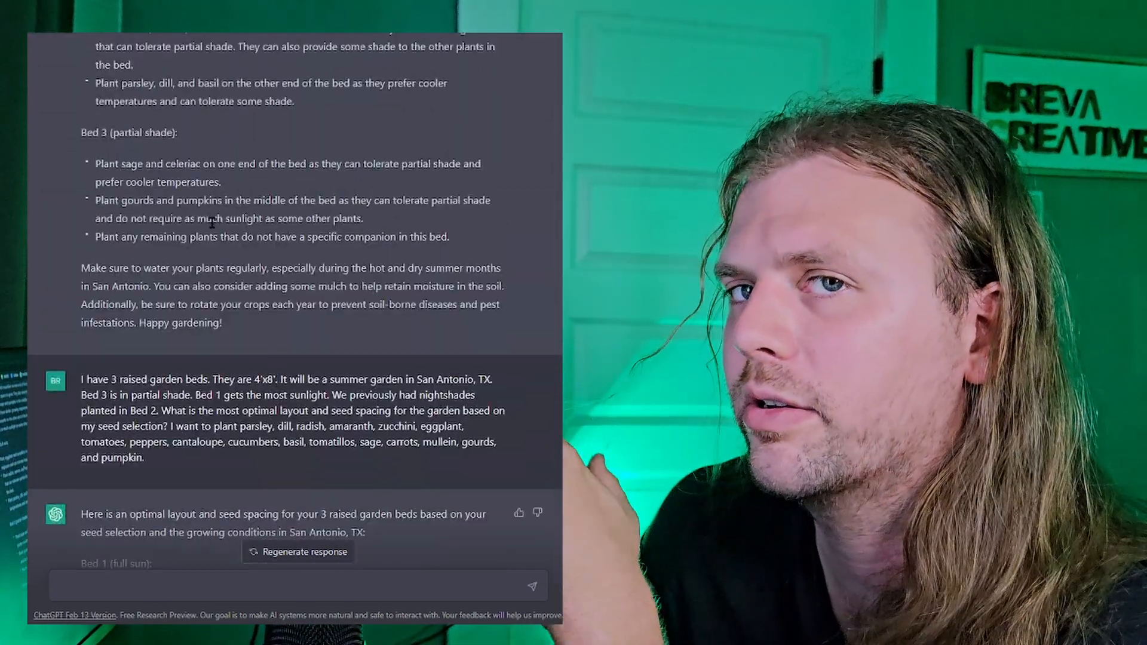
{"action": "scroll", "scroll_direction": "up", "scroll_amount": 3}
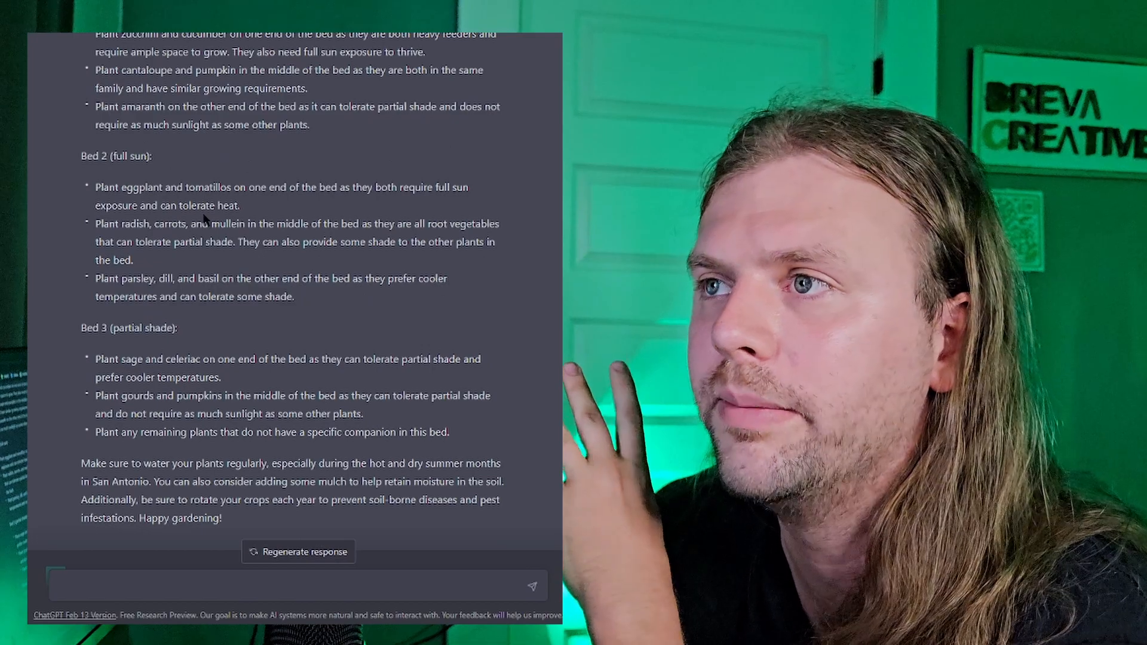